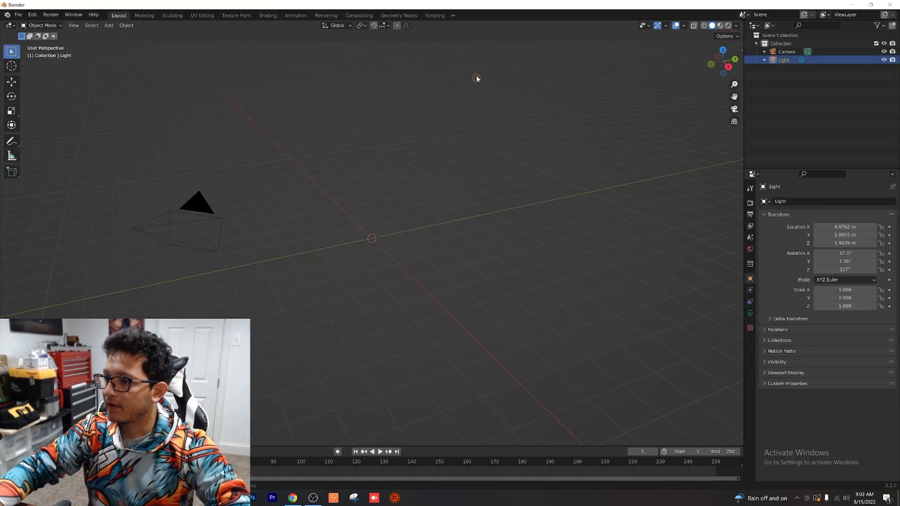
- Add a ground plane and a UV sphere at the scene centre via Add > Mesh
{"action": "left_click", "coordinate": [109, 25]}
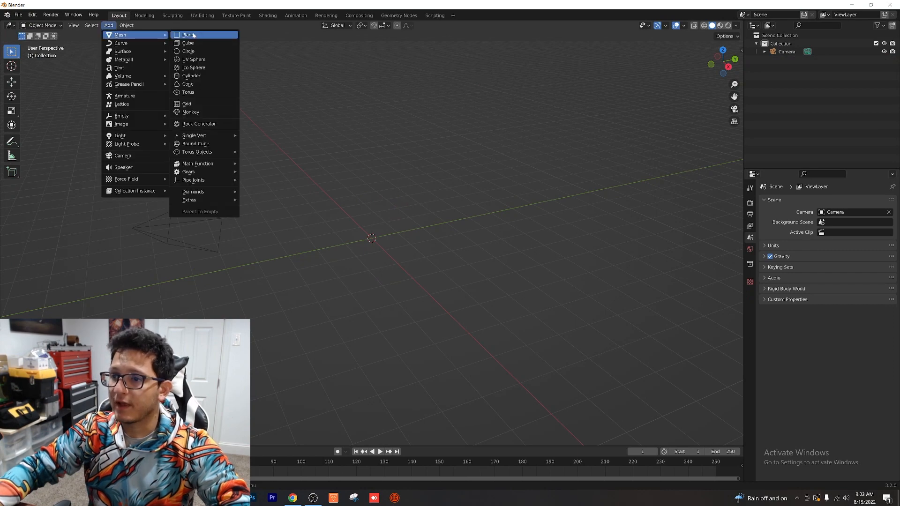
{"action": "left_click", "coordinate": [187, 34]}
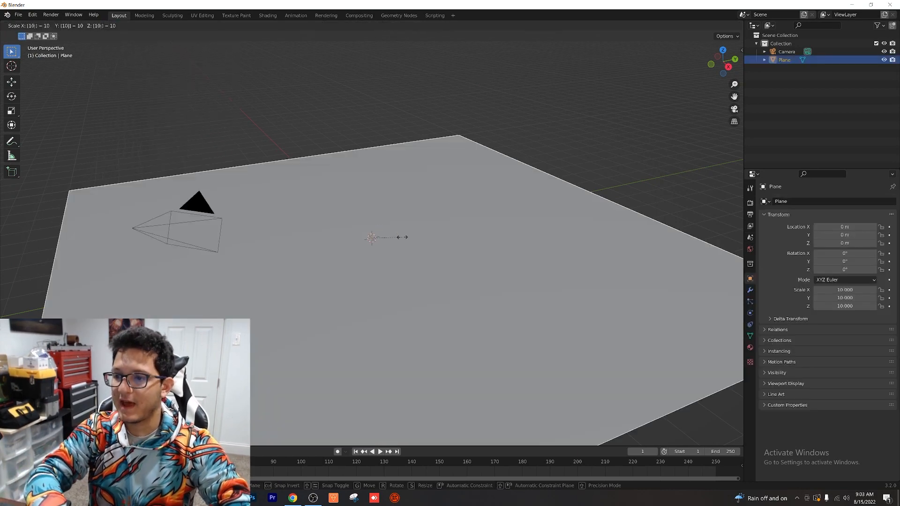
{"action": "left_click", "coordinate": [109, 24]}
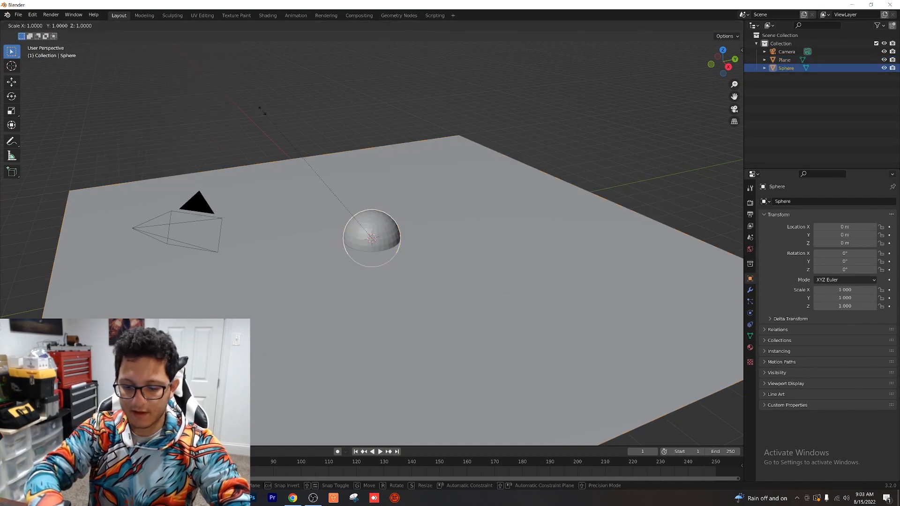
- Switch the render engine to Cycles in the render properties
{"action": "left_click", "coordinate": [854, 201]}
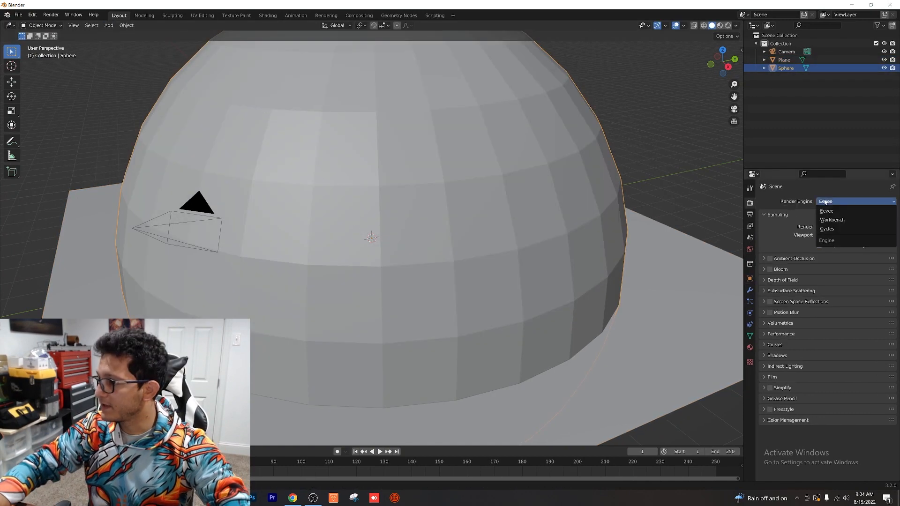
{"action": "left_click", "coordinate": [826, 229]}
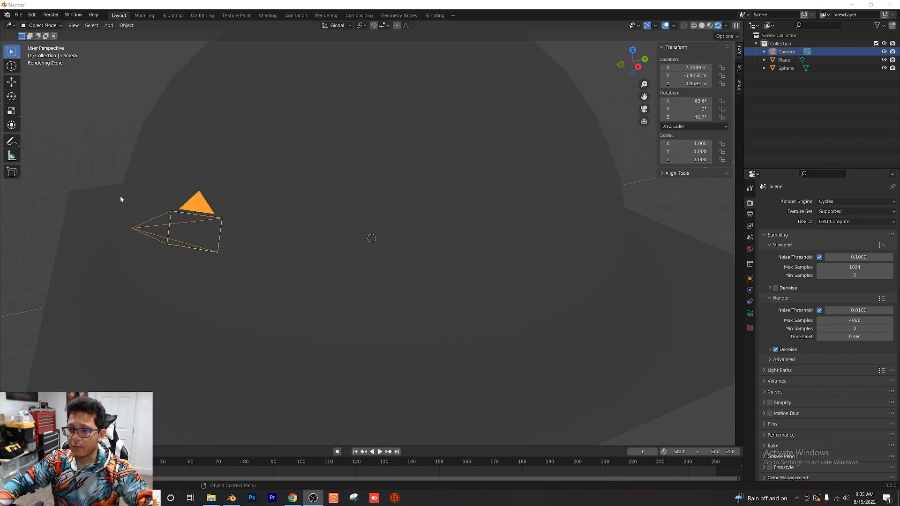
{"action": "mouse_move", "coordinate": [257, 211]}
{"action": "type", "text": "90"}
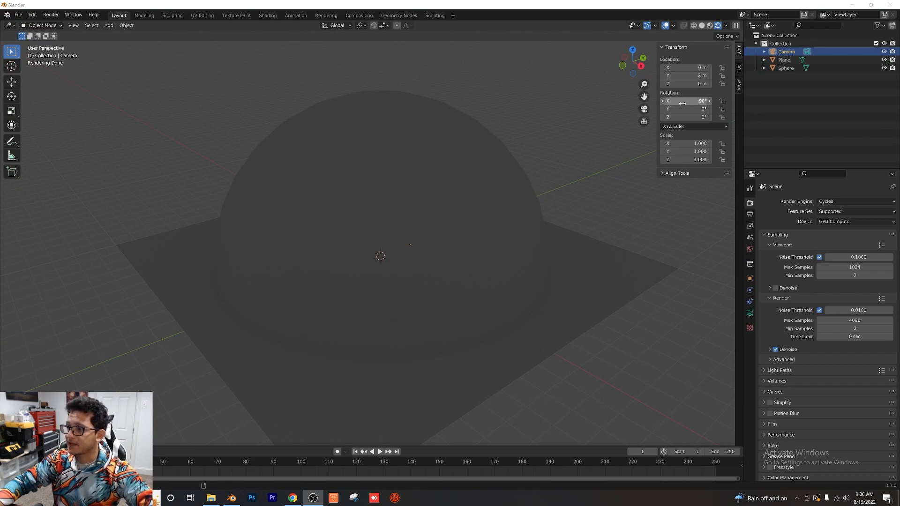
{"action": "mouse_move", "coordinate": [686, 101]}
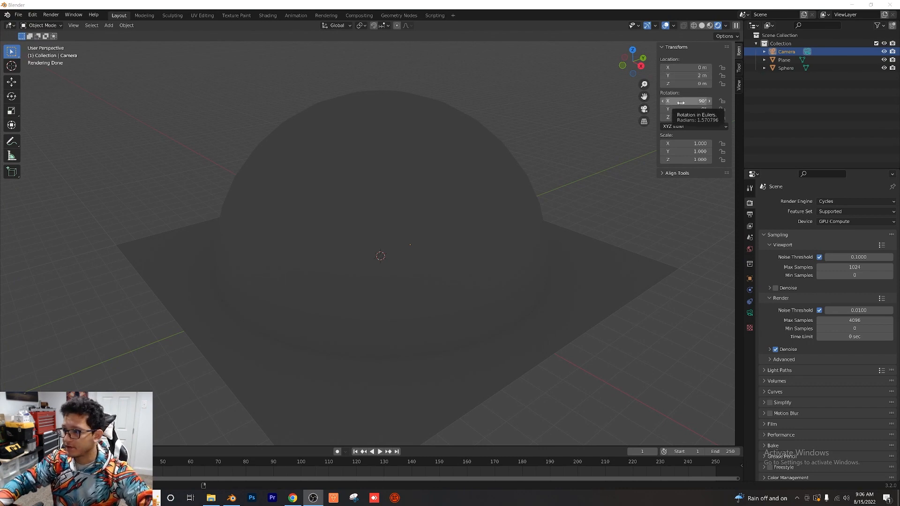
{"action": "left_click", "coordinate": [292, 497]}
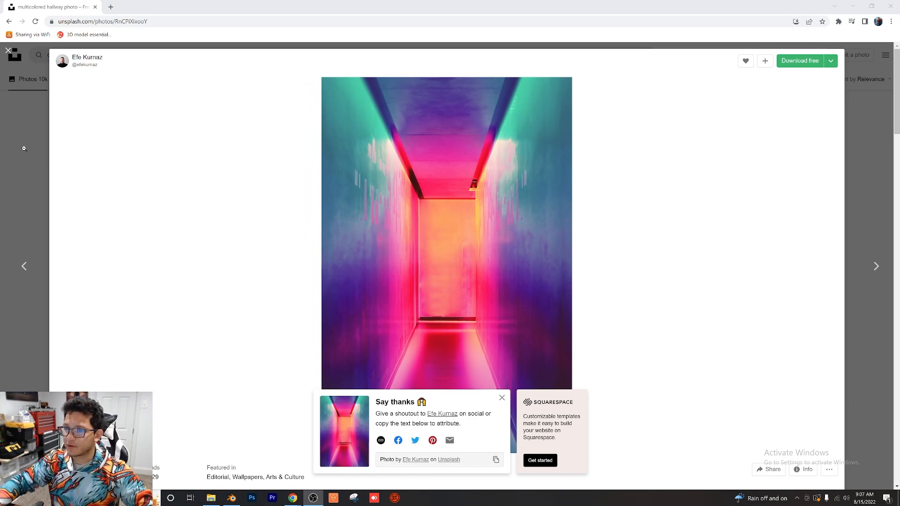
- Return to the 'colorful' Unsplash search results and browse down to the hallway photo
{"action": "left_click", "coordinate": [7, 51]}
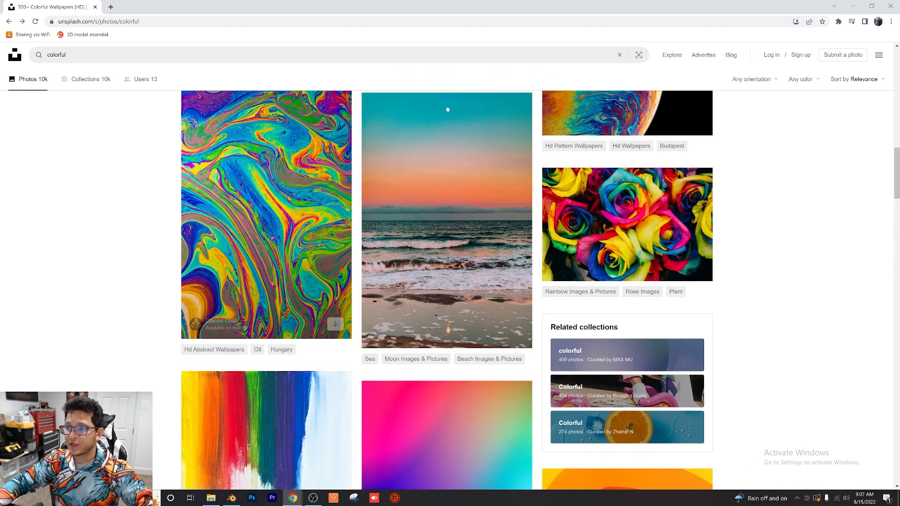
{"action": "scroll", "scroll_direction": "down", "scroll_amount": 3}
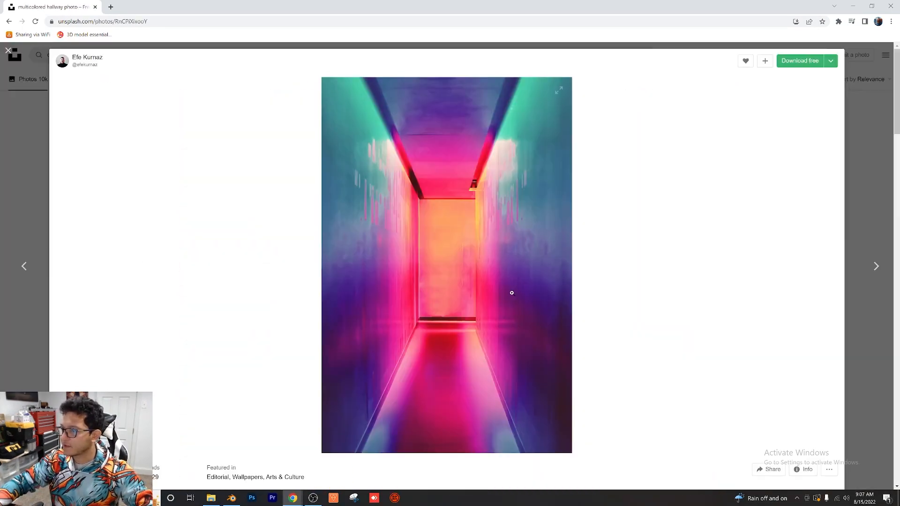
{"action": "mouse_move", "coordinate": [432, 236]}
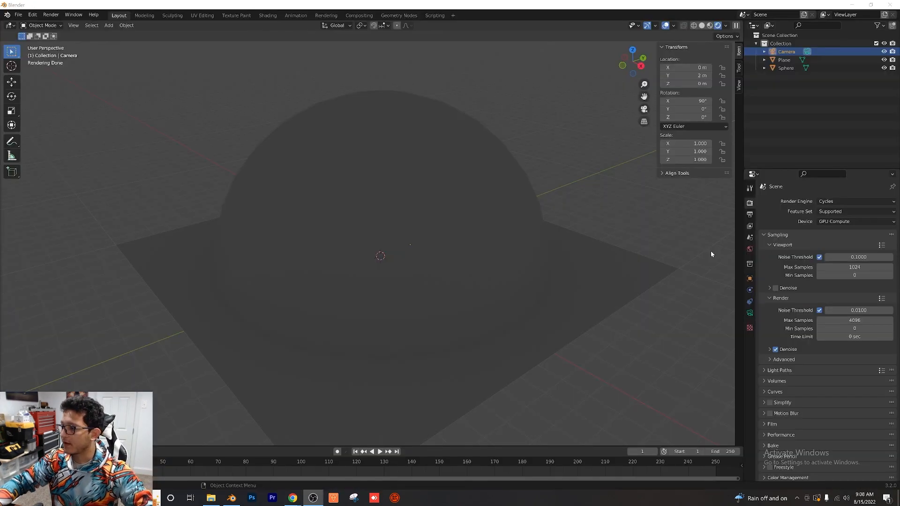
- Make the world background an Environment Texture using the downloaded hallway photo from Downloads
{"action": "left_click", "coordinate": [750, 250]}
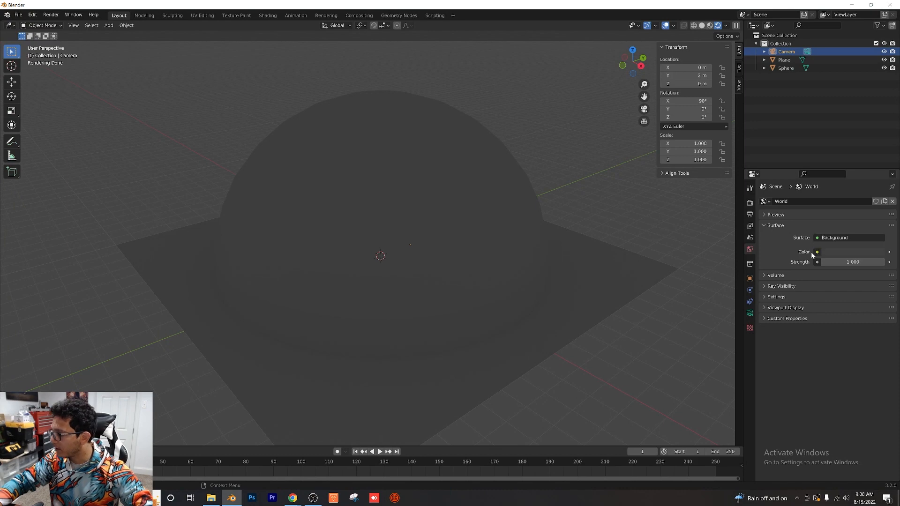
{"action": "left_click", "coordinate": [816, 252]}
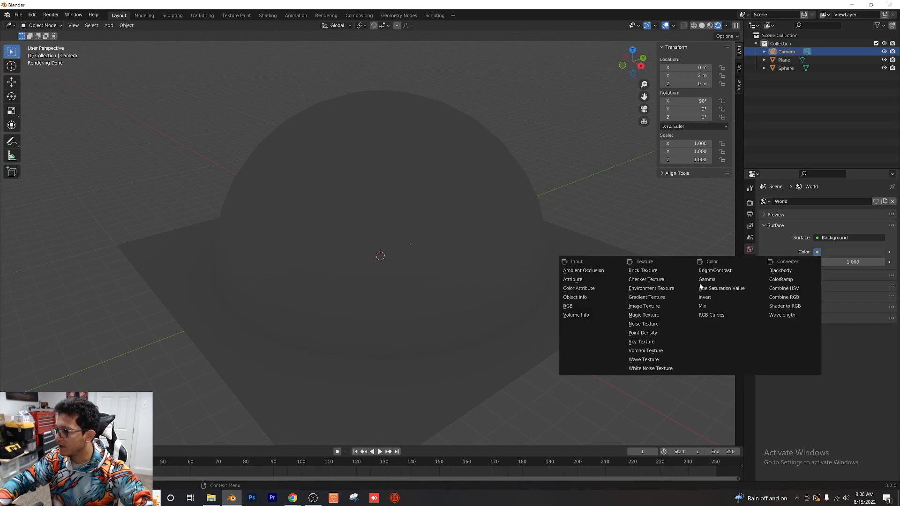
{"action": "mouse_move", "coordinate": [651, 288]}
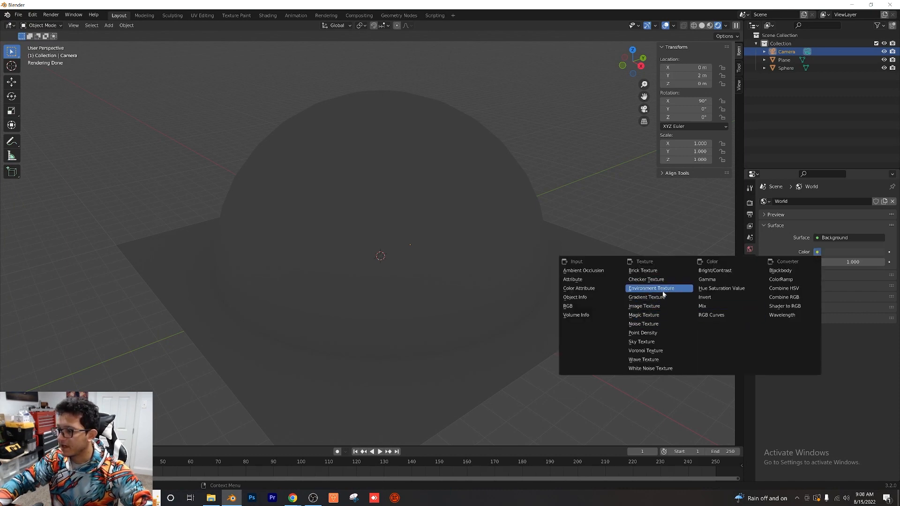
{"action": "left_click", "coordinate": [651, 287]}
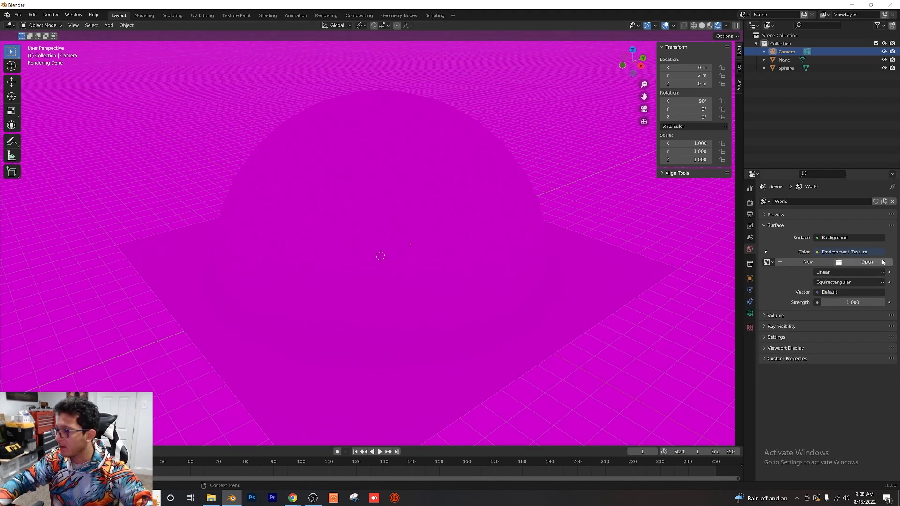
{"action": "left_click", "coordinate": [866, 263]}
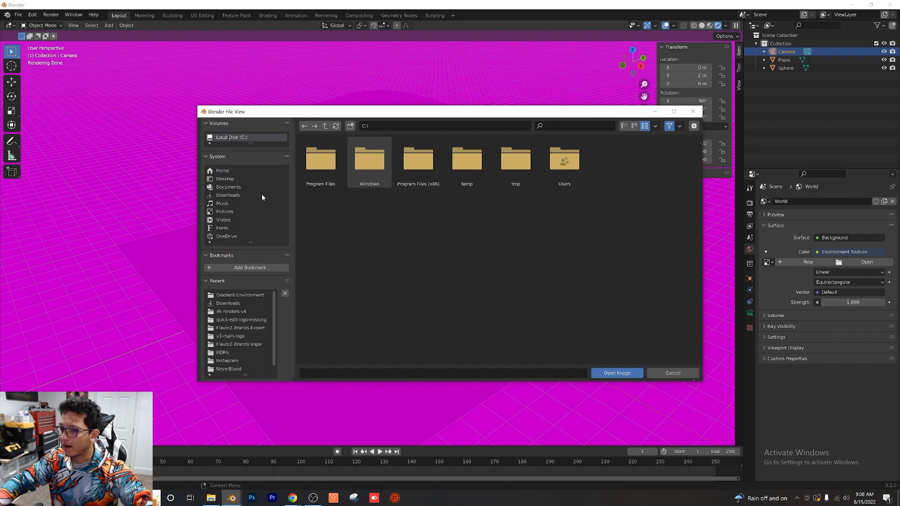
{"action": "left_click", "coordinate": [226, 195]}
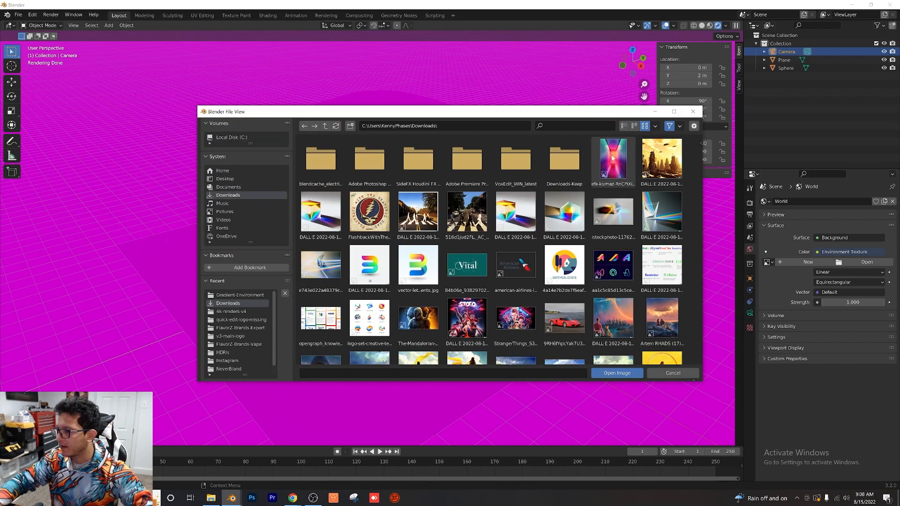
{"action": "left_click", "coordinate": [617, 373]}
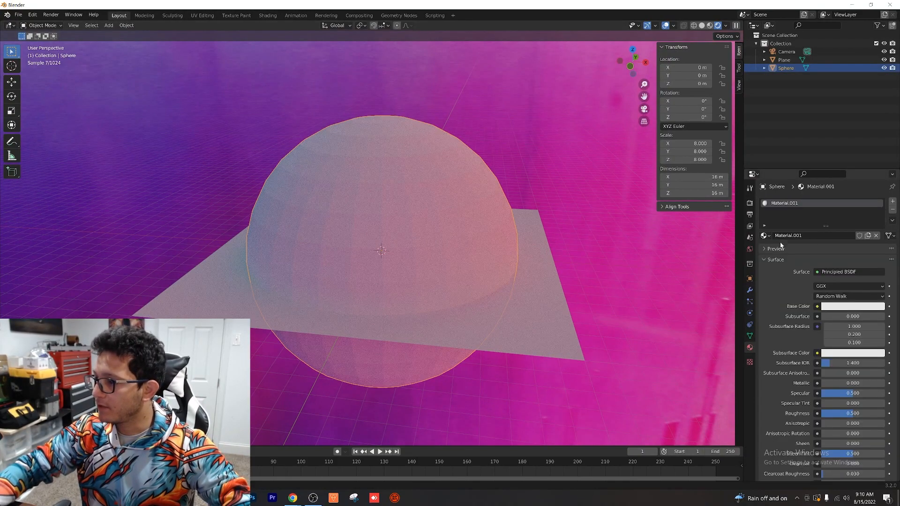
- Give the sphere a Glass BSDF surface and a Subdivision Surface modifier
{"action": "left_click", "coordinate": [844, 271]}
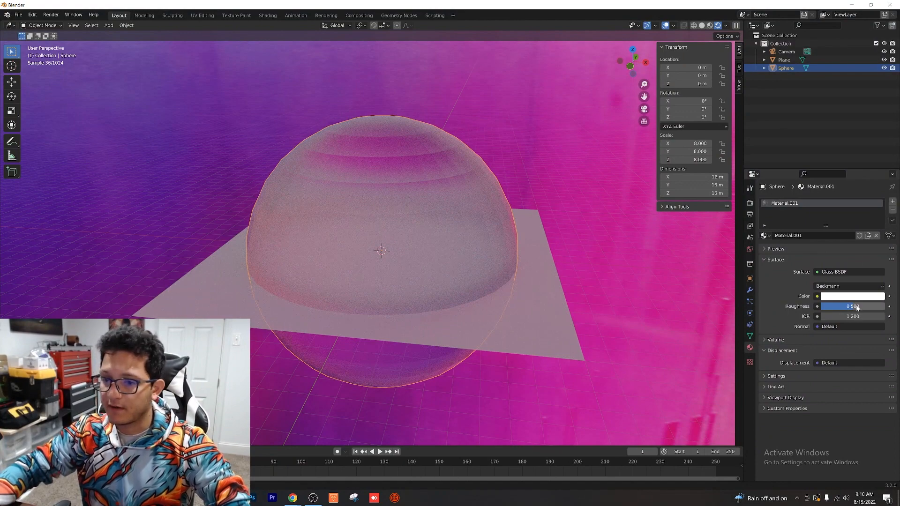
{"action": "left_click", "coordinate": [750, 290]}
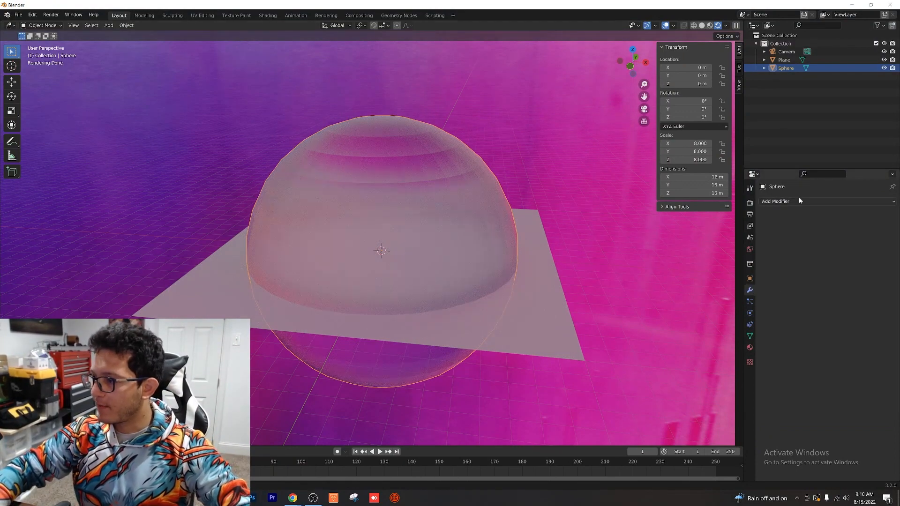
{"action": "left_click", "coordinate": [775, 200]}
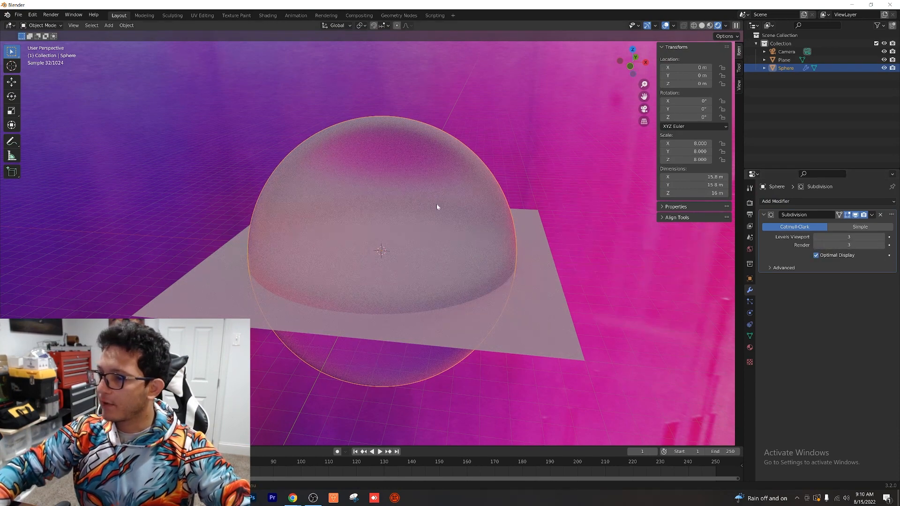
- Shade the sphere smooth and enable Auto Smooth under its Normals settings
{"action": "right_click", "coordinate": [435, 206]}
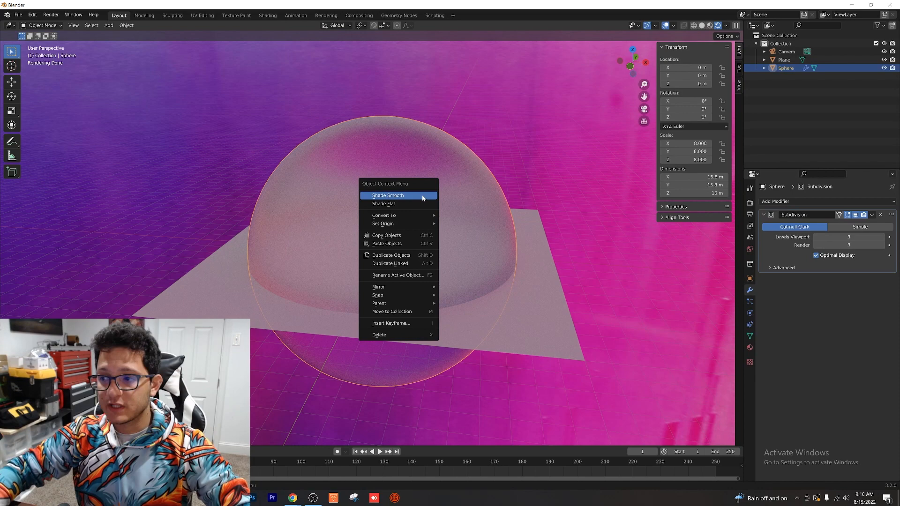
{"action": "left_click", "coordinate": [387, 195]}
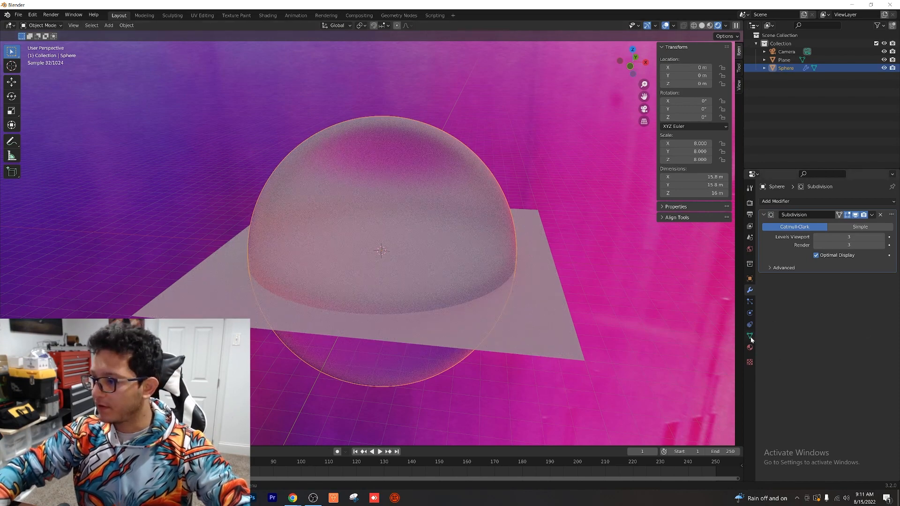
{"action": "left_click", "coordinate": [749, 336]}
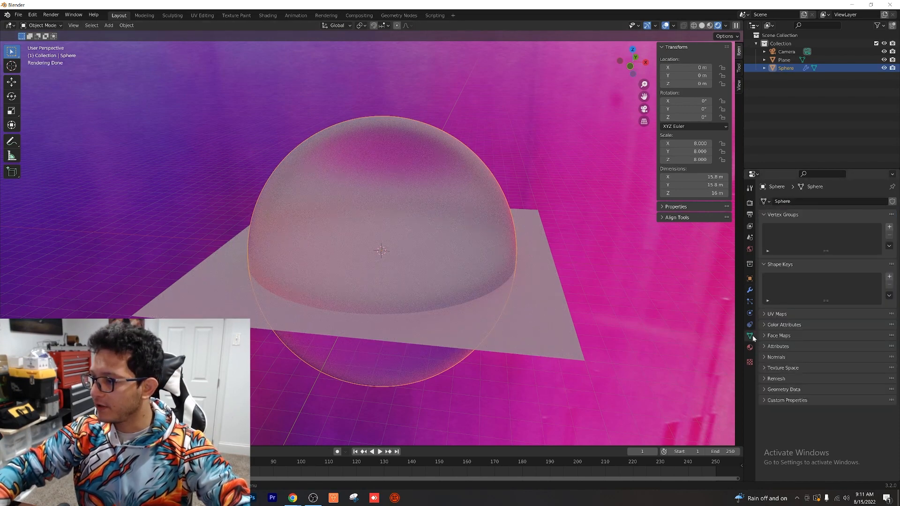
{"action": "left_click", "coordinate": [776, 356]}
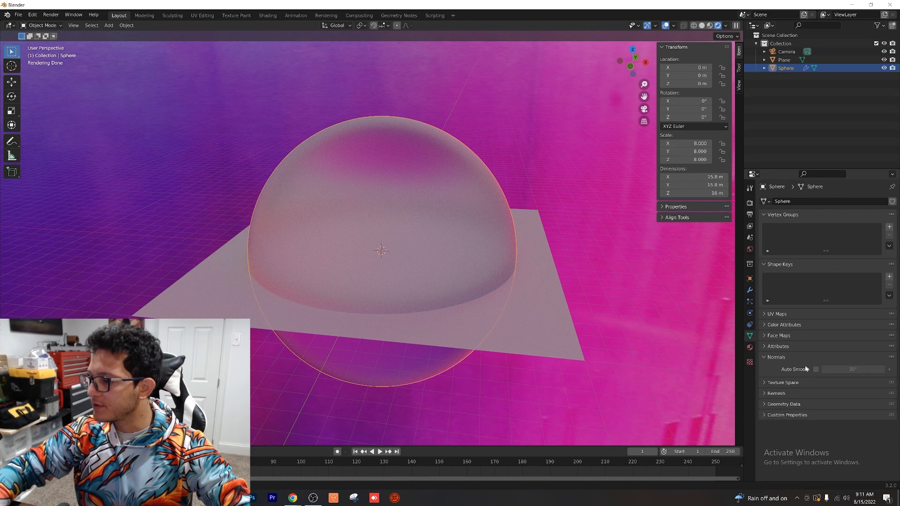
{"action": "left_click", "coordinate": [815, 370]}
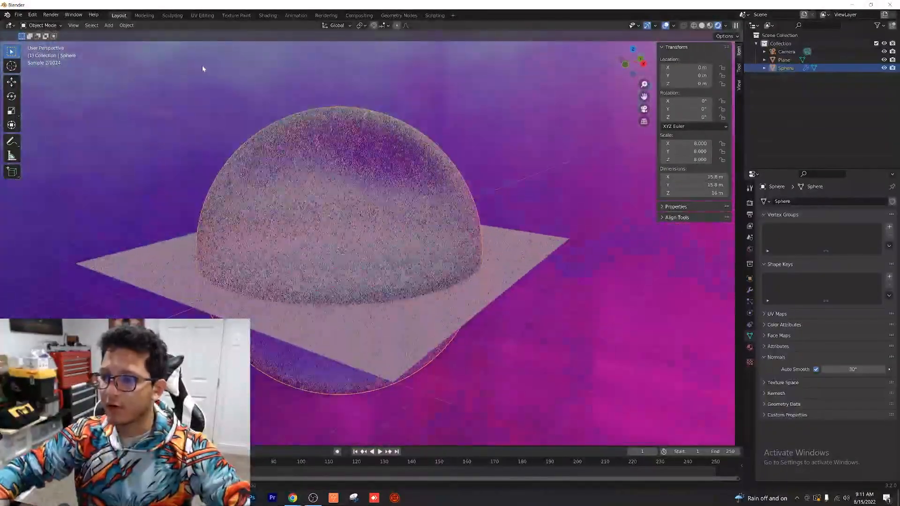
- Look through the scene camera in the viewport
{"action": "left_click", "coordinate": [73, 26]}
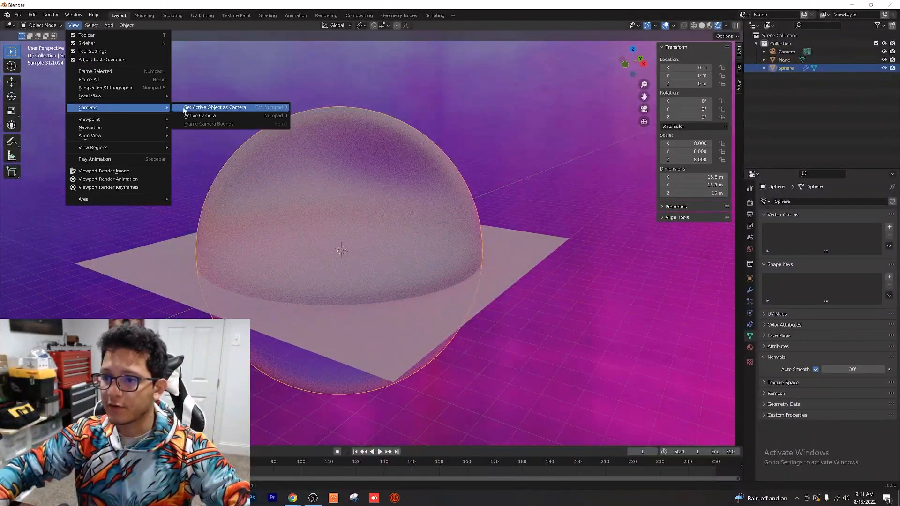
{"action": "left_click", "coordinate": [201, 115]}
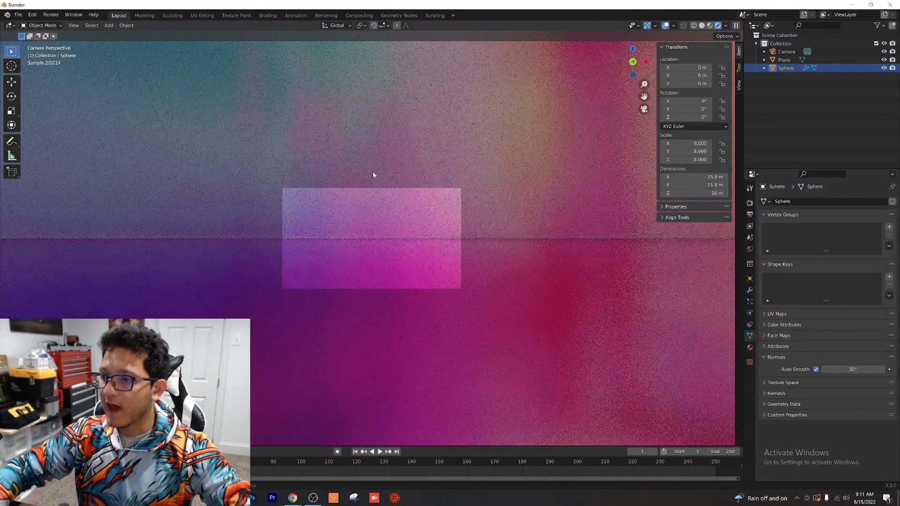
- Give the plane a new material with Metallic 1 and Roughness 0
{"action": "left_click", "coordinate": [783, 60]}
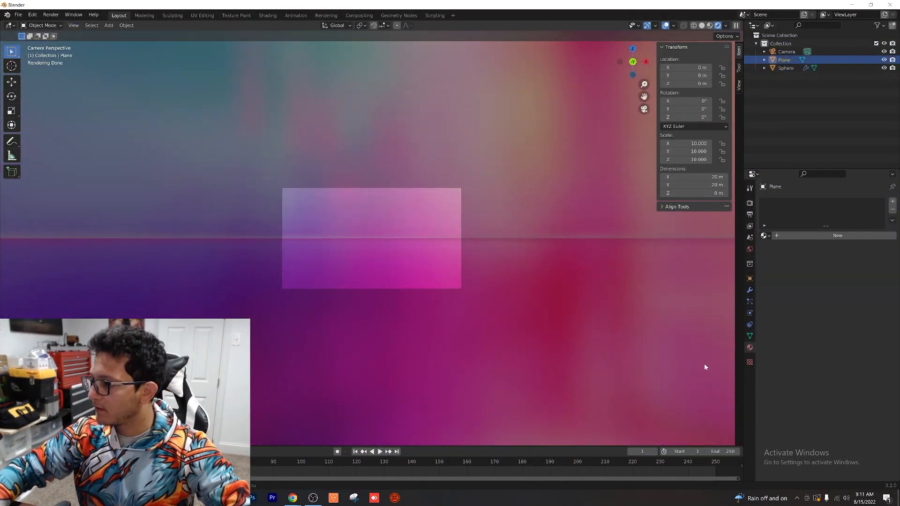
{"action": "left_click", "coordinate": [750, 347]}
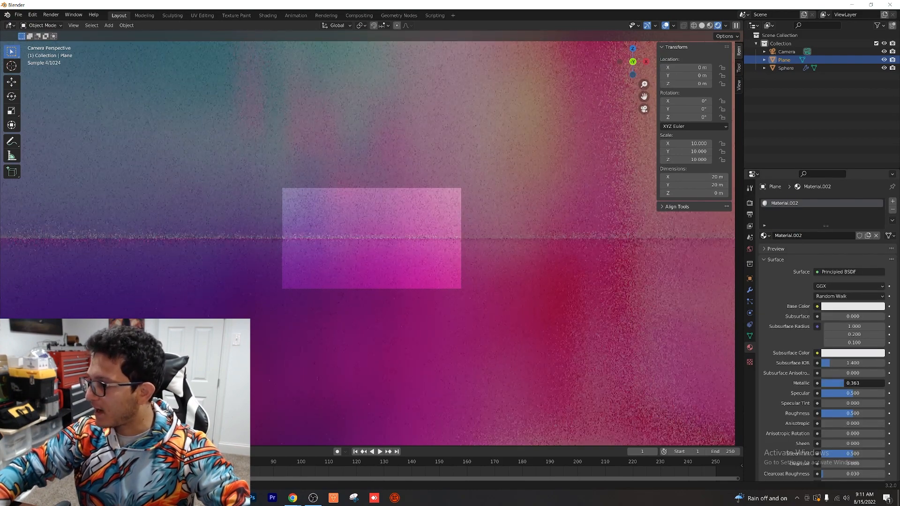
{"action": "left_click", "coordinate": [852, 382]}
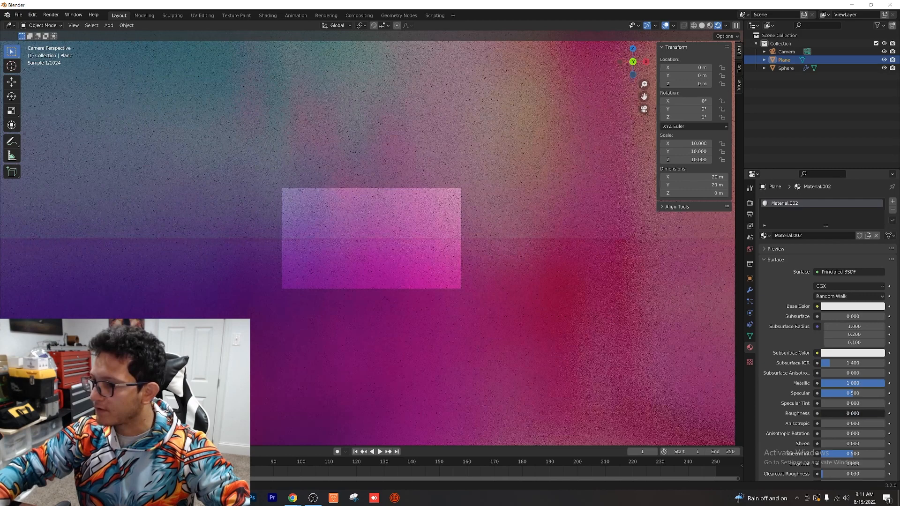
{"action": "left_click", "coordinate": [853, 413]}
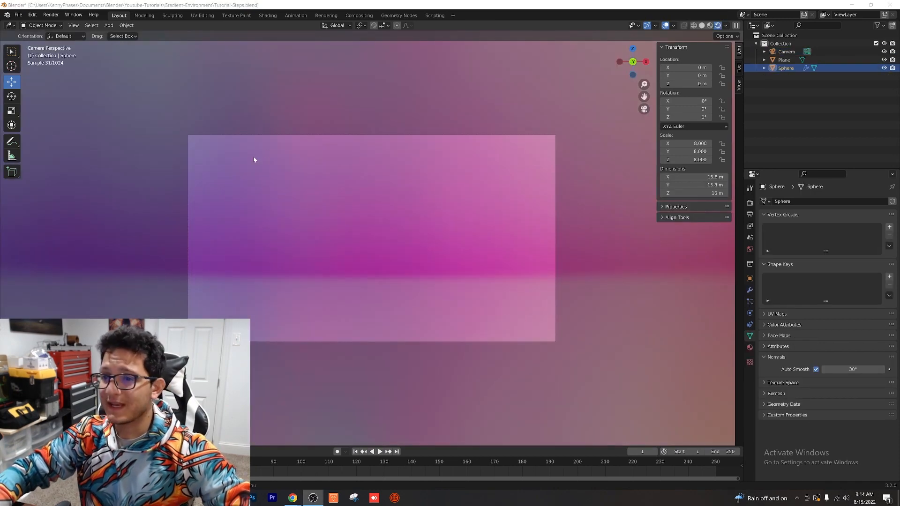
- Add a monkey head, scale it to about 0.29 inside the sphere, then select the sphere
{"action": "left_click", "coordinate": [109, 24]}
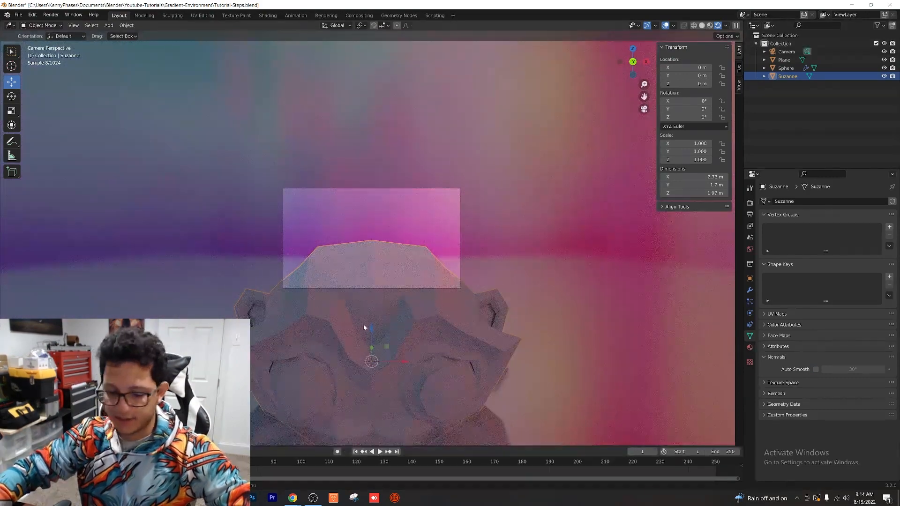
{"action": "key", "text": "s"}
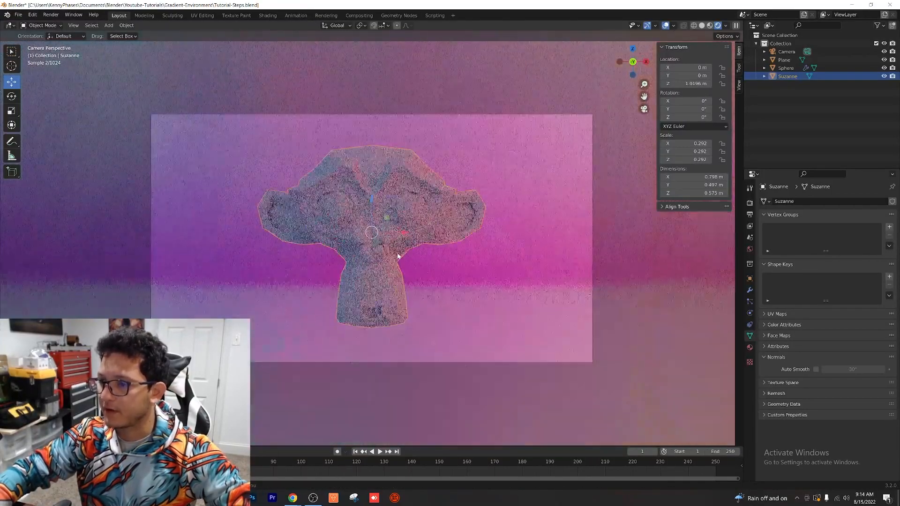
{"action": "left_click", "coordinate": [786, 68]}
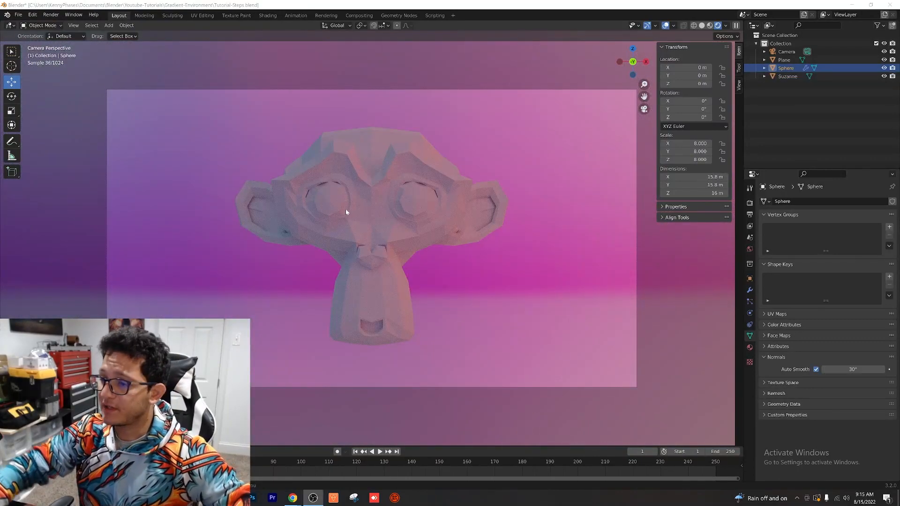
{"action": "mouse_move", "coordinate": [422, 168]}
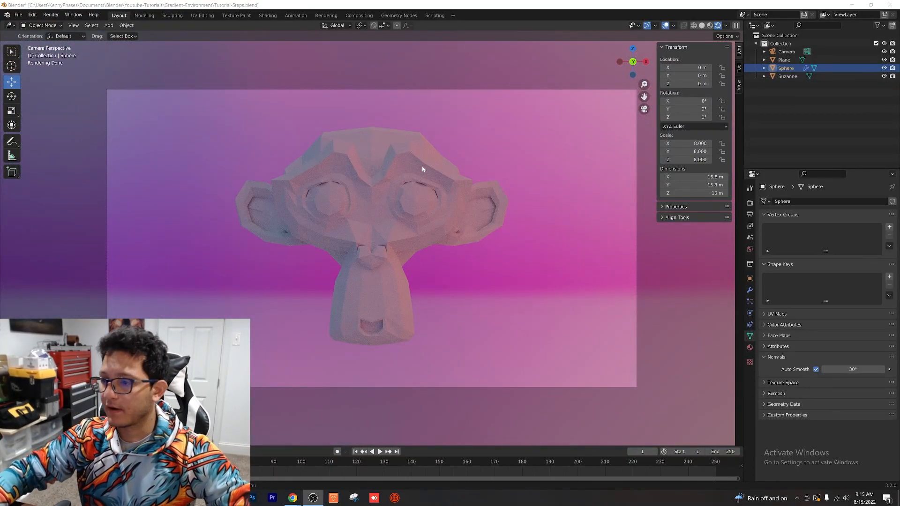
{"action": "mouse_move", "coordinate": [338, 203]}
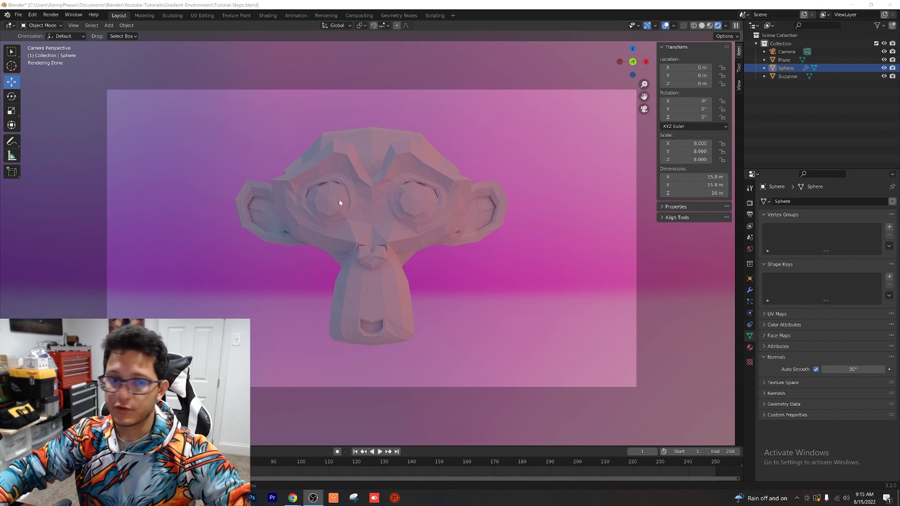
{"action": "mouse_move", "coordinate": [402, 211]}
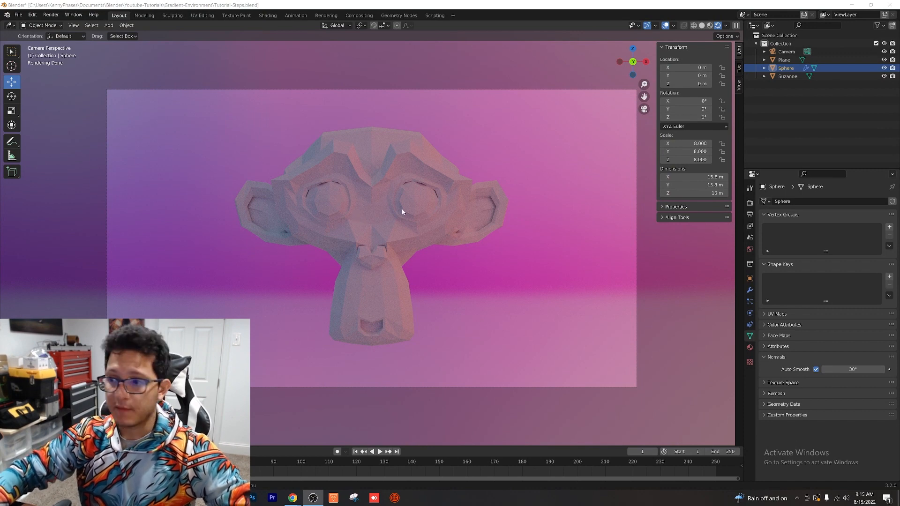
{"action": "mouse_move", "coordinate": [379, 175]}
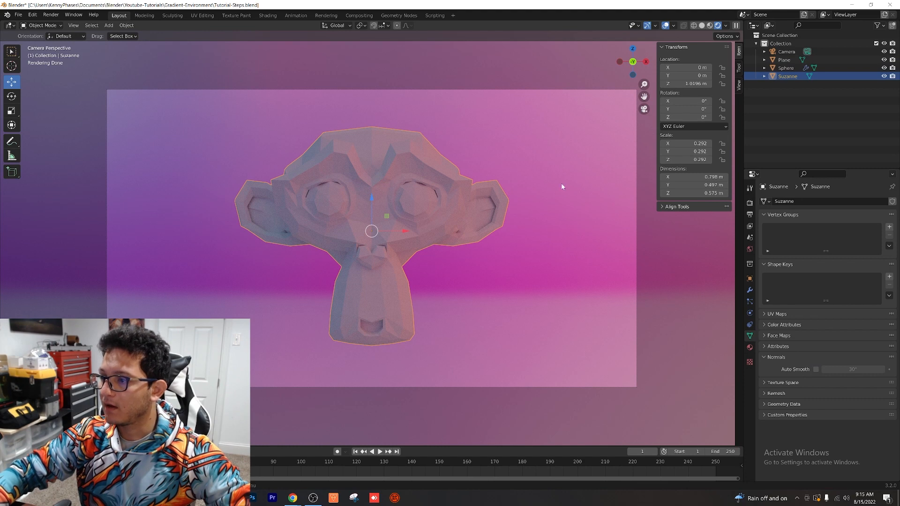
- Shift-select the sphere and copy its modifiers onto Suzanne with Ctrl+L
{"action": "left_click", "coordinate": [787, 67]}
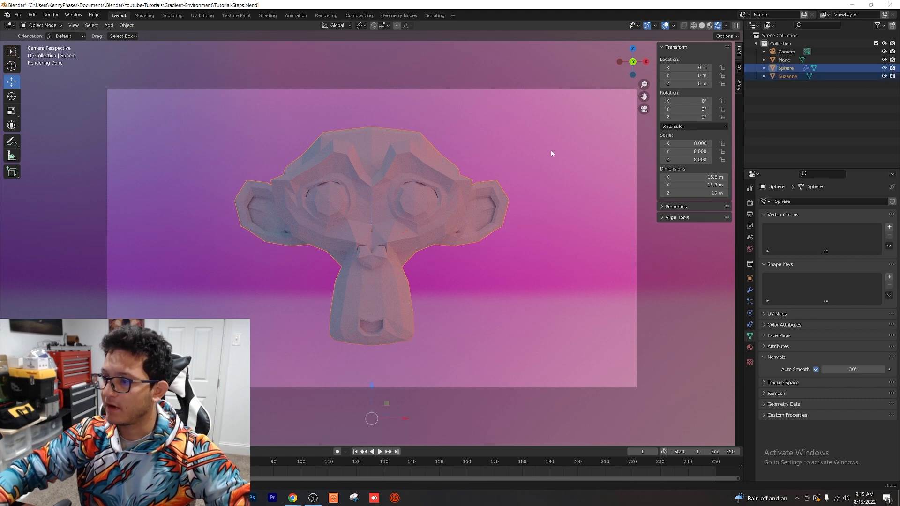
{"action": "mouse_move", "coordinate": [530, 174]}
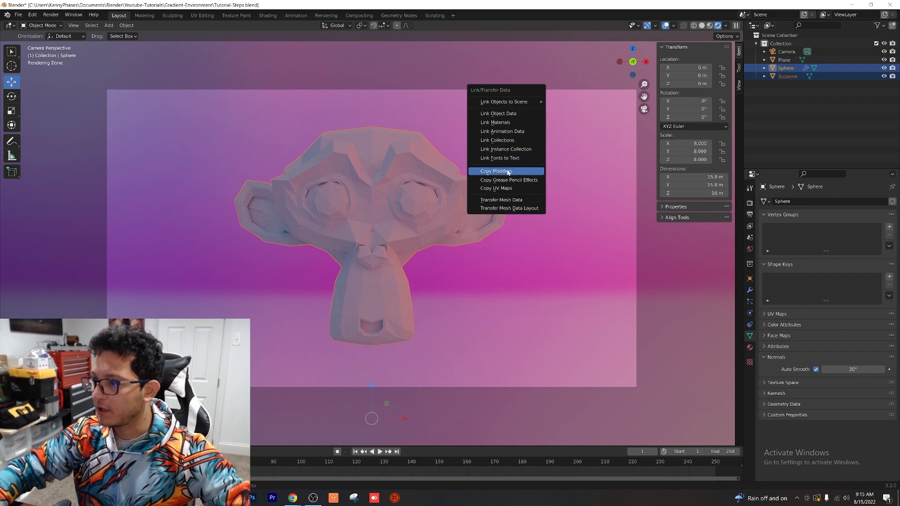
{"action": "left_click", "coordinate": [494, 171]}
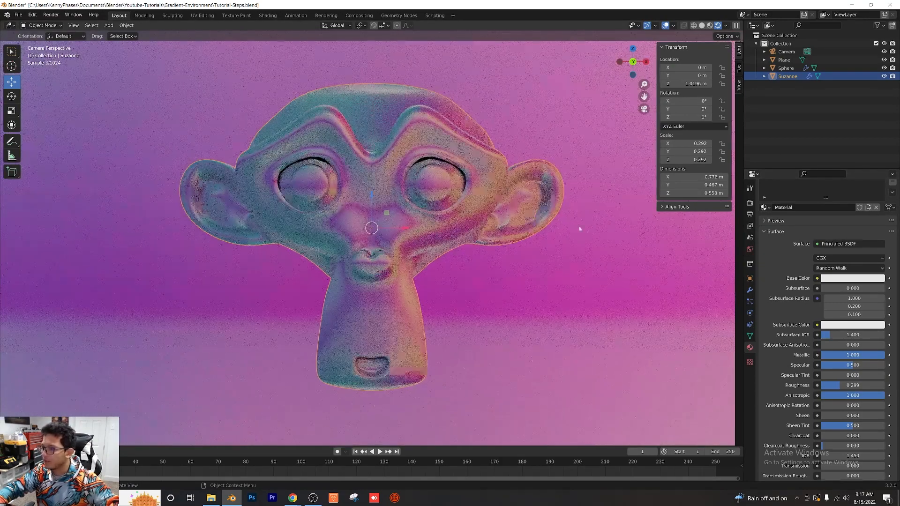
- Check Suzanne's mesh data settings and return to her metallic anisotropic material
{"action": "left_click", "coordinate": [750, 335]}
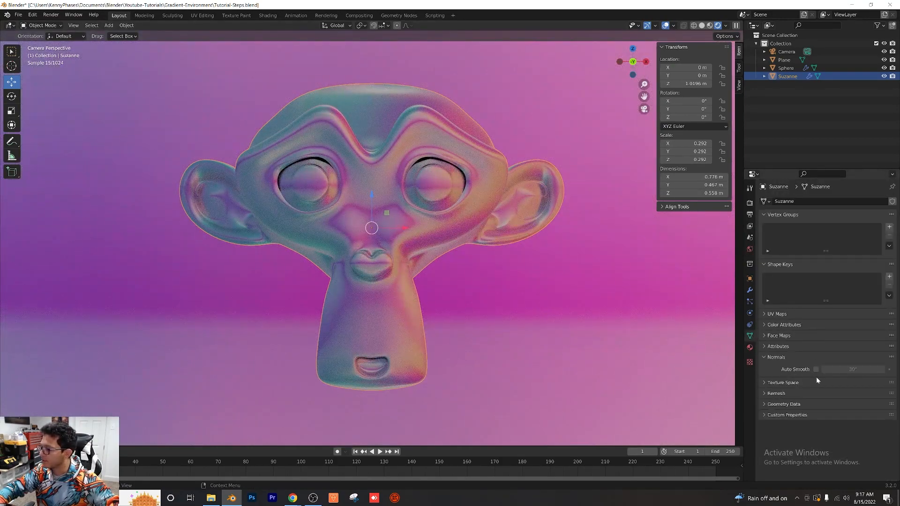
{"action": "left_click", "coordinate": [815, 369]}
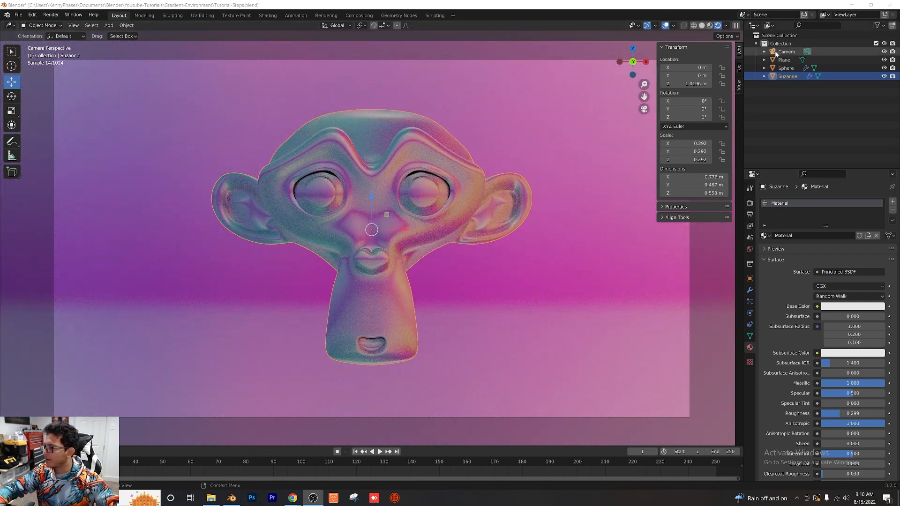
- Enable depth of field on the camera, focused on Suzanne, with F-Stop 5.0
{"action": "left_click", "coordinate": [786, 50]}
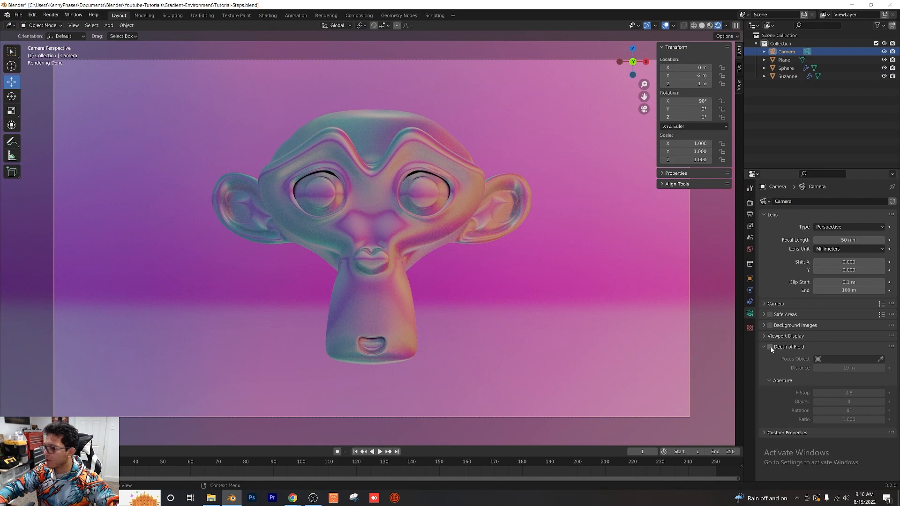
{"action": "left_click", "coordinate": [768, 346]}
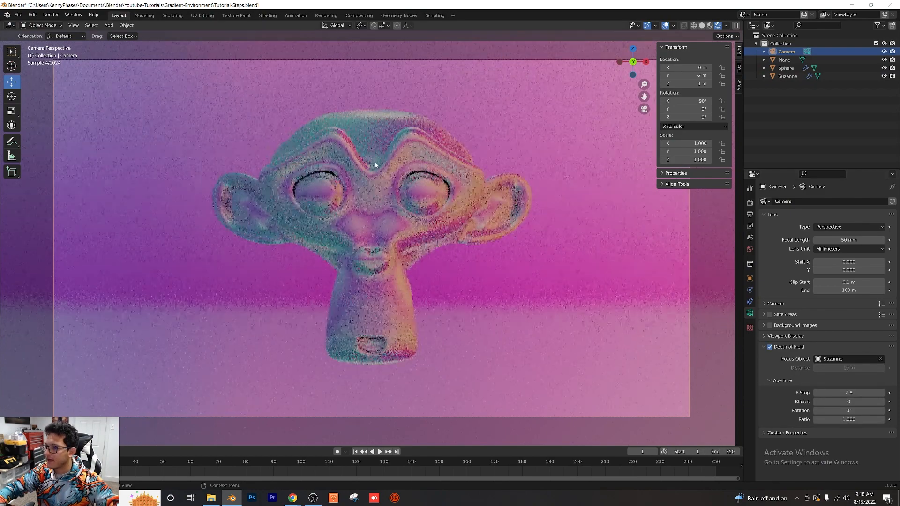
{"action": "left_click", "coordinate": [848, 393]}
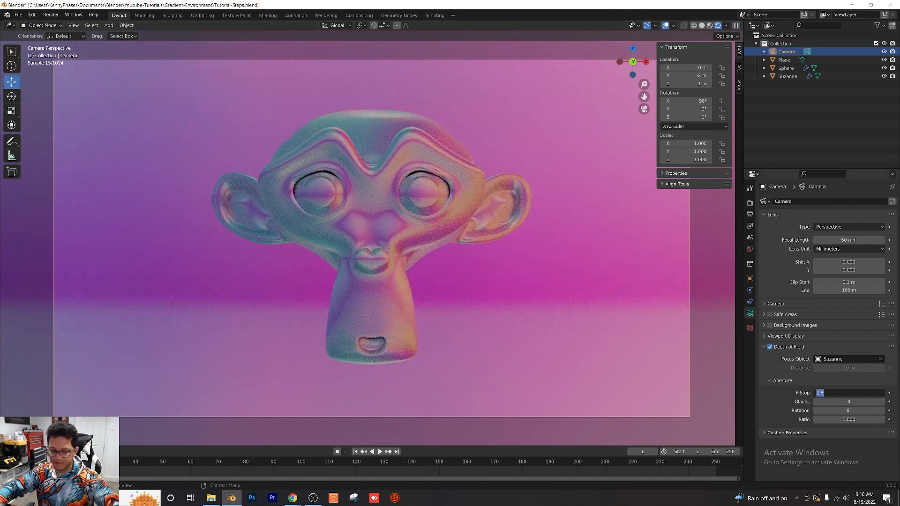
{"action": "type", "text": "5.0"}
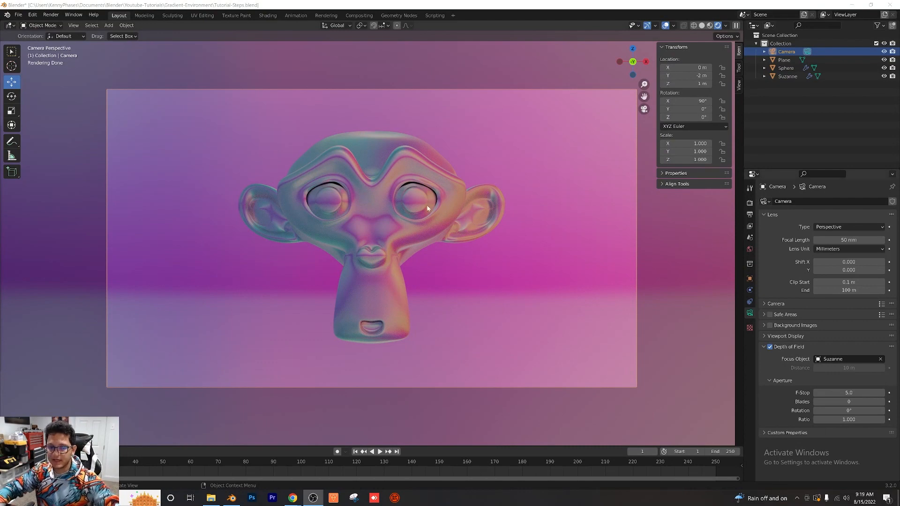
- Hide the floor Plane so the monkey sits against the blurred gradient backdrop
{"action": "left_click", "coordinate": [784, 60]}
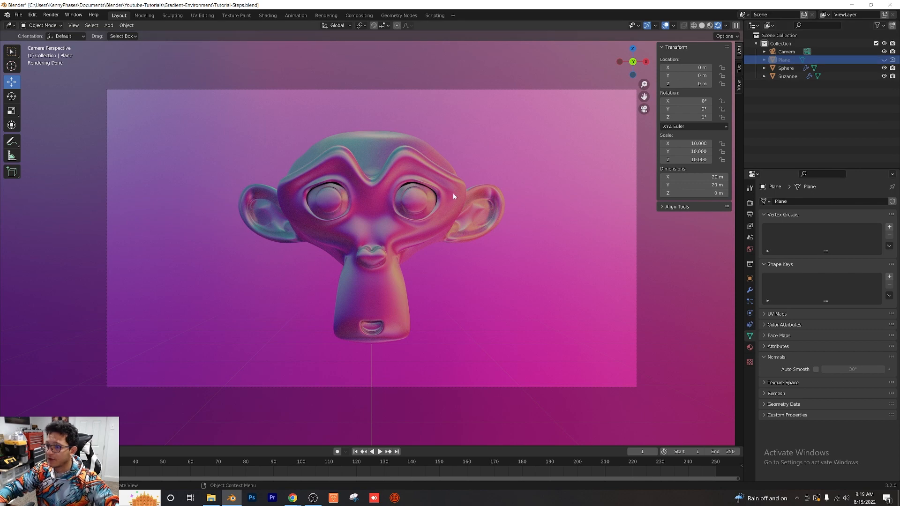
{"action": "mouse_move", "coordinate": [330, 197]}
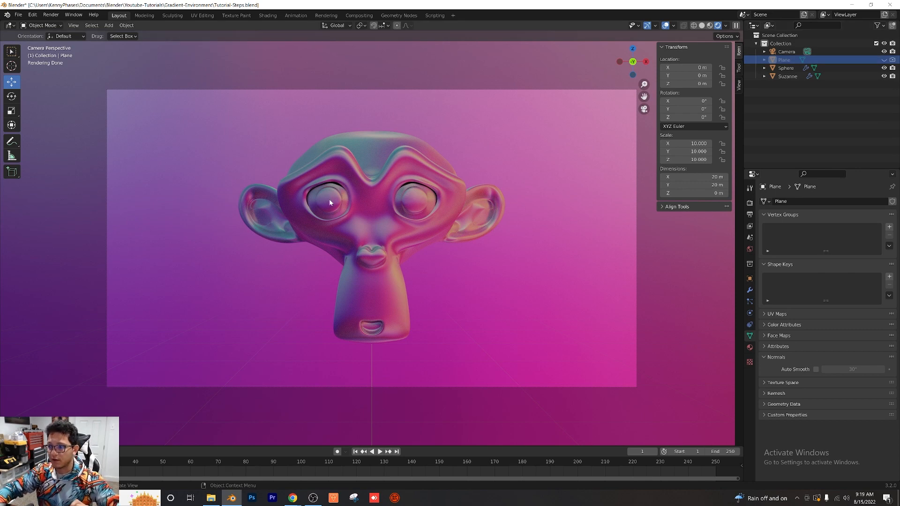
- Show the World shader nodes in Shading and view the scene through the active camera
{"action": "left_click", "coordinate": [267, 15]}
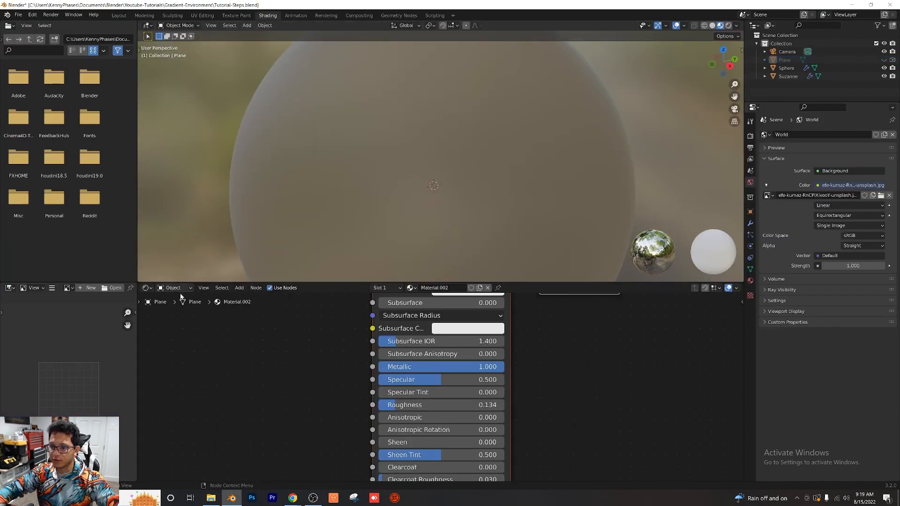
{"action": "left_click", "coordinate": [173, 288]}
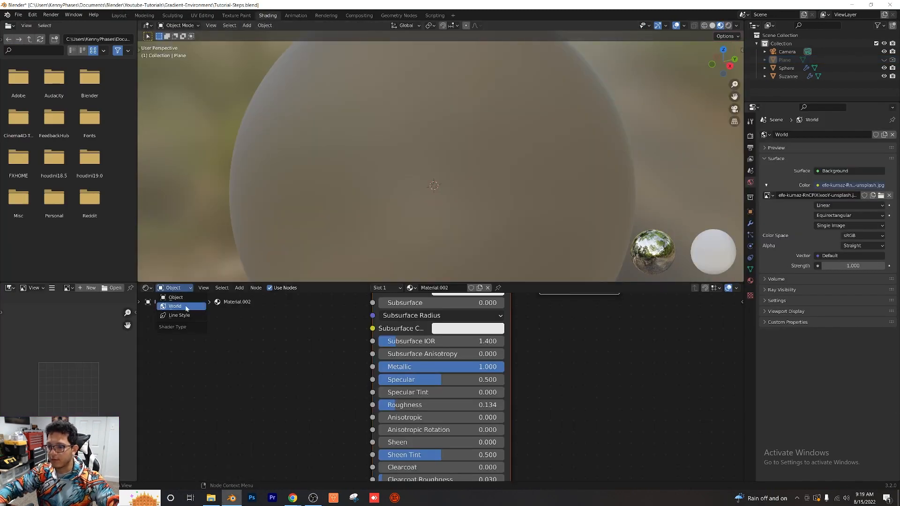
{"action": "left_click", "coordinate": [175, 305]}
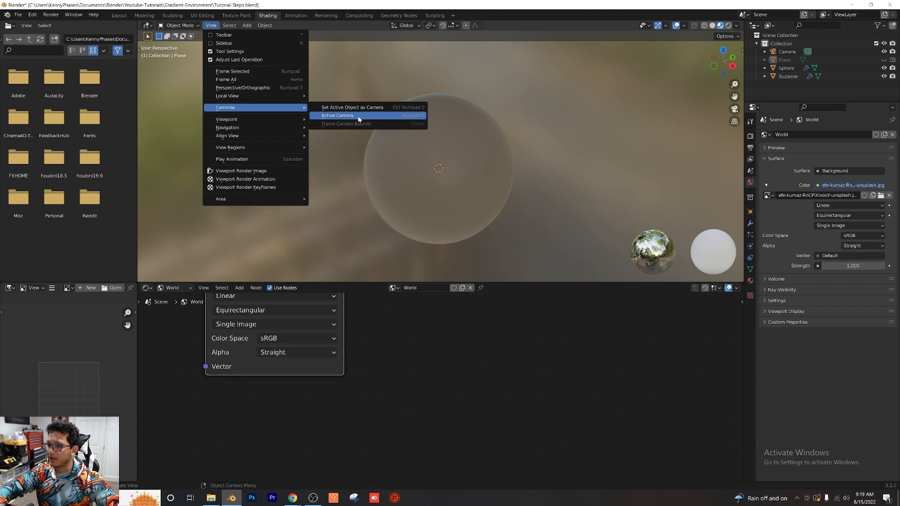
{"action": "left_click", "coordinate": [336, 115]}
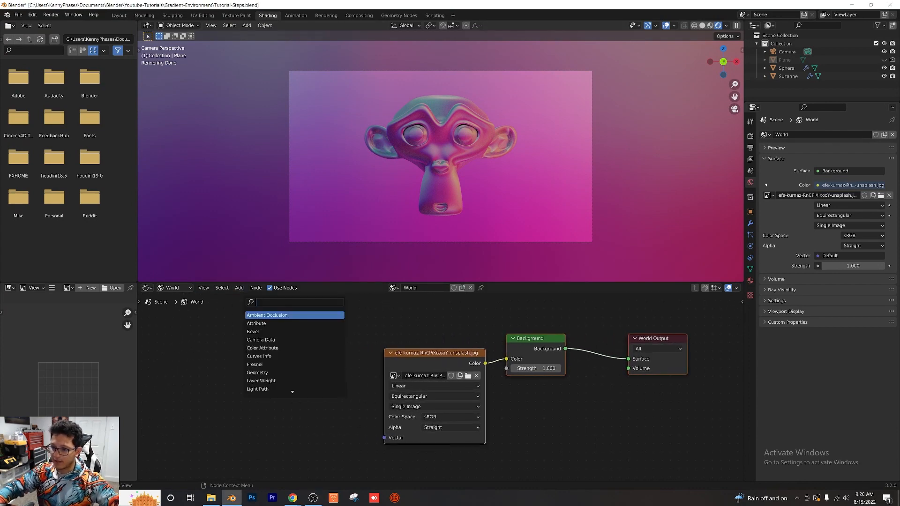
- Add a Texture Coordinate node placed left of the world image node
{"action": "type", "text": "te"}
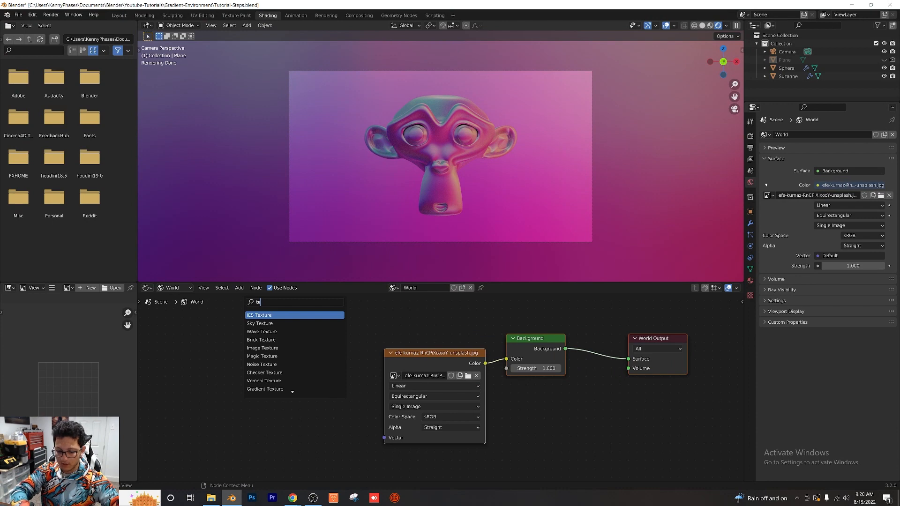
{"action": "left_click", "coordinate": [258, 315]}
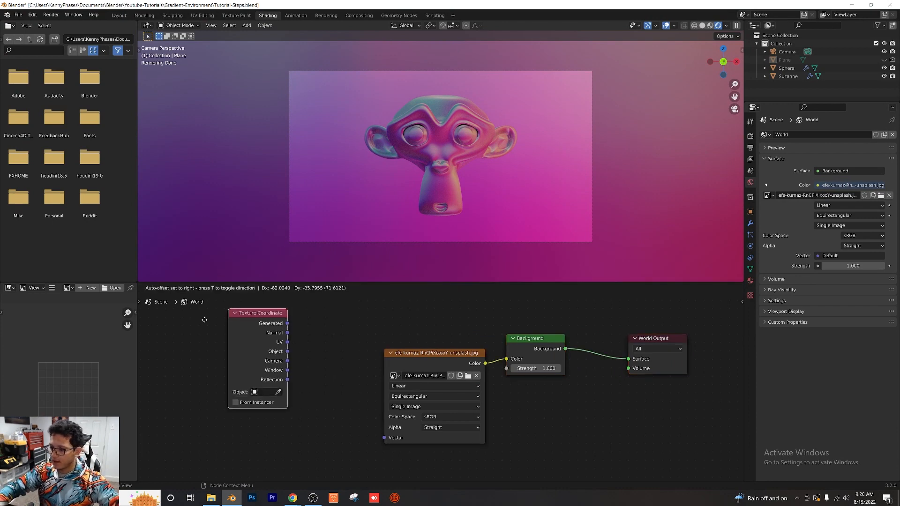
{"action": "left_click", "coordinate": [239, 288]}
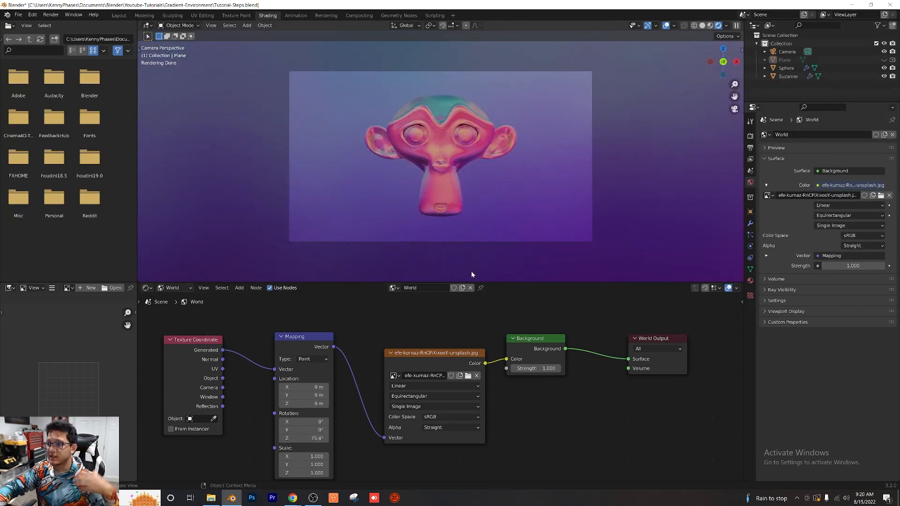
{"action": "mouse_move", "coordinate": [243, 303]}
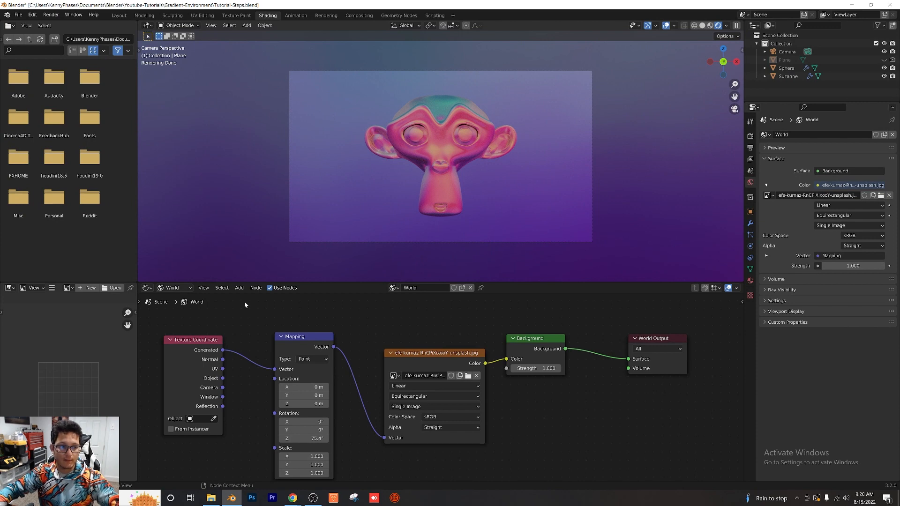
{"action": "mouse_move", "coordinate": [320, 250]}
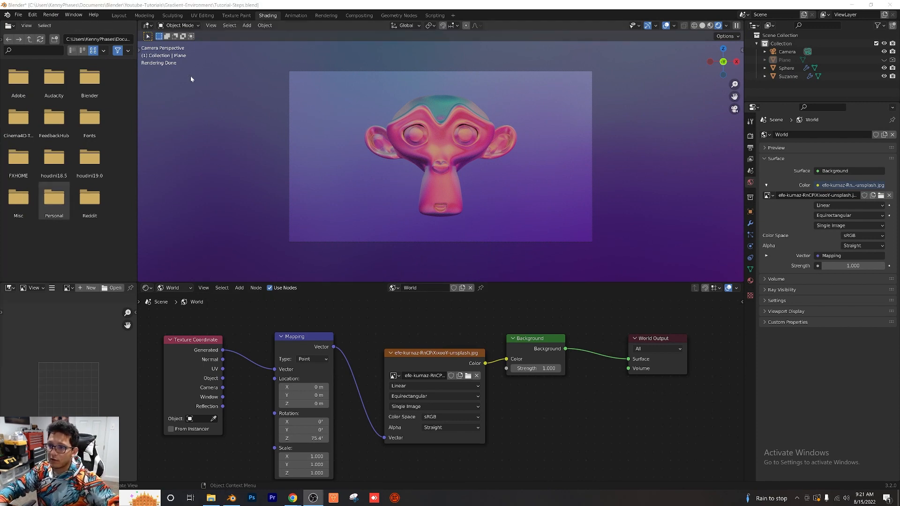
- Cap render Max Samples at 300 and enable the view layer's Denoising Data pass
{"action": "left_click", "coordinate": [119, 15]}
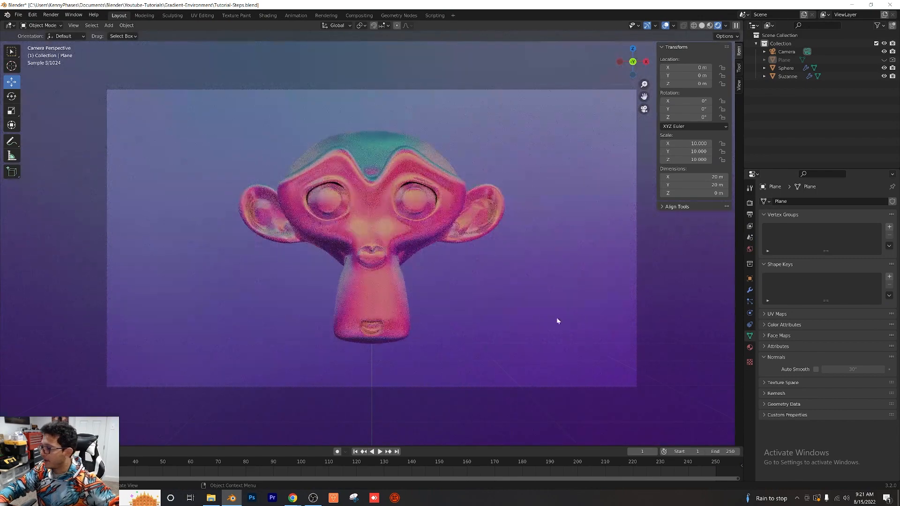
{"action": "left_click", "coordinate": [786, 67]}
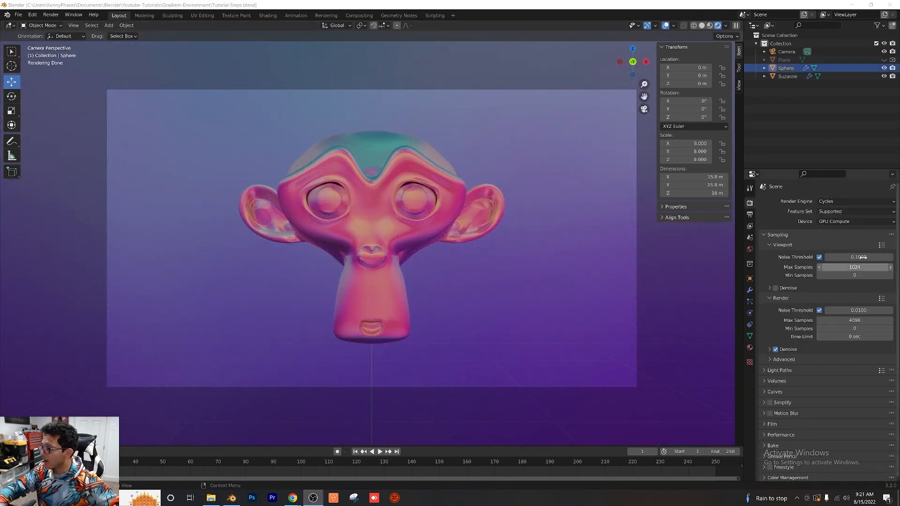
{"action": "double_click", "coordinate": [854, 319]}
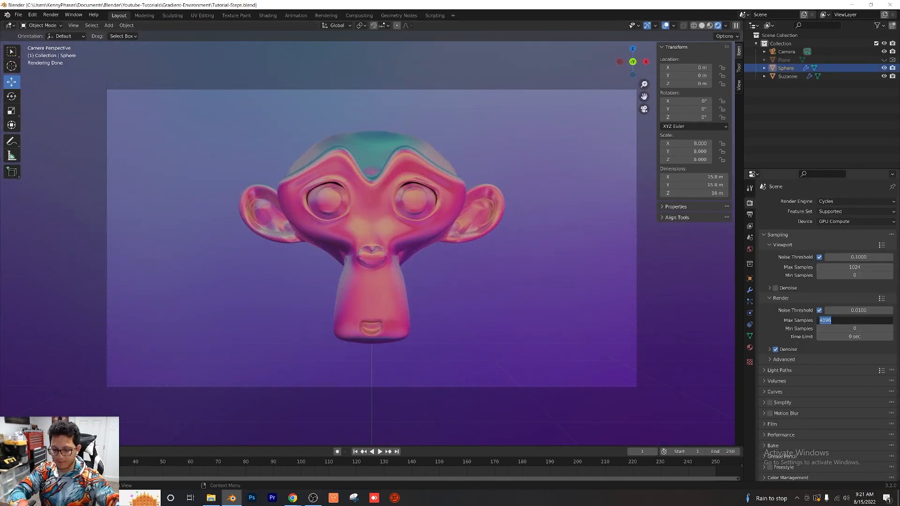
{"action": "type", "text": "300"}
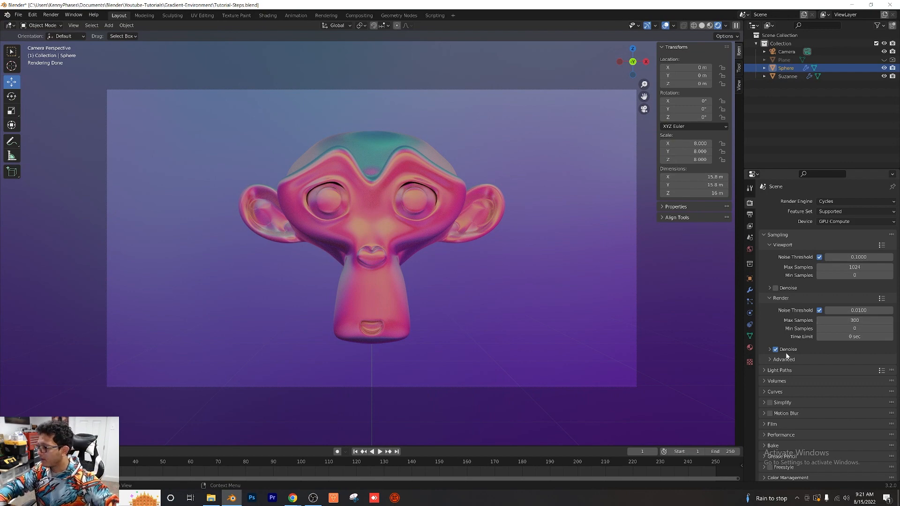
{"action": "left_click", "coordinate": [750, 226]}
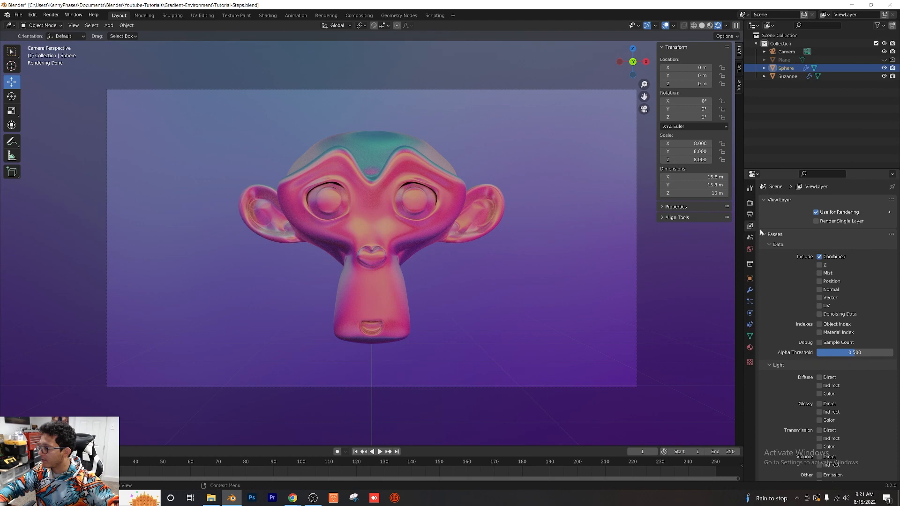
{"action": "left_click", "coordinate": [819, 314]}
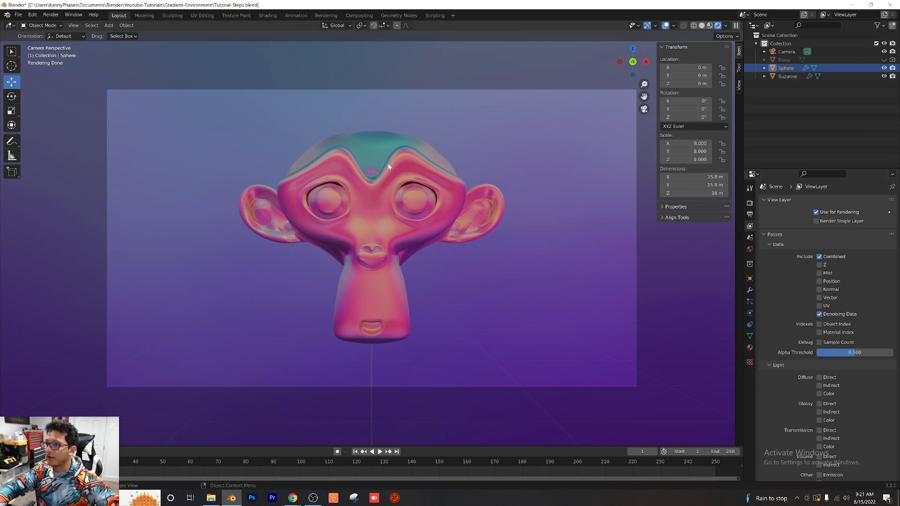
- Enable compositor nodes and add a Denoise node between Render Layers and Composite
{"action": "left_click", "coordinate": [359, 15]}
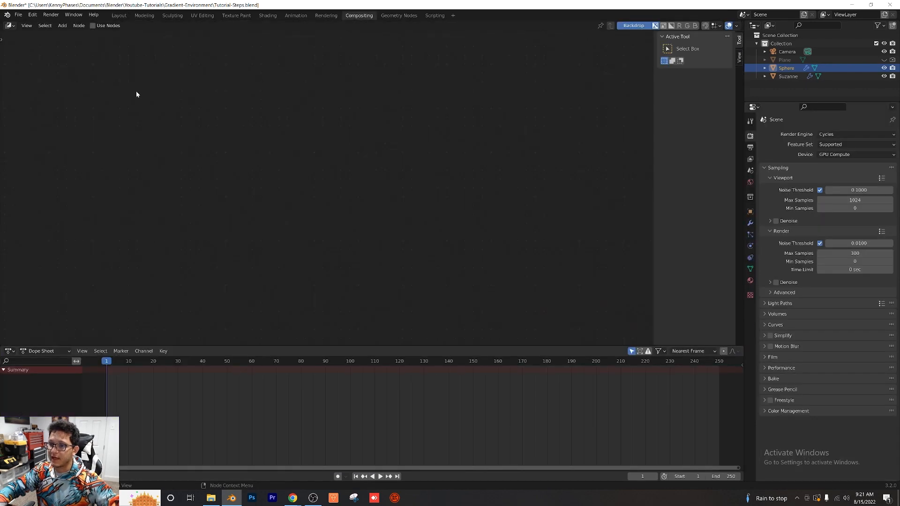
{"action": "left_click", "coordinate": [93, 25]}
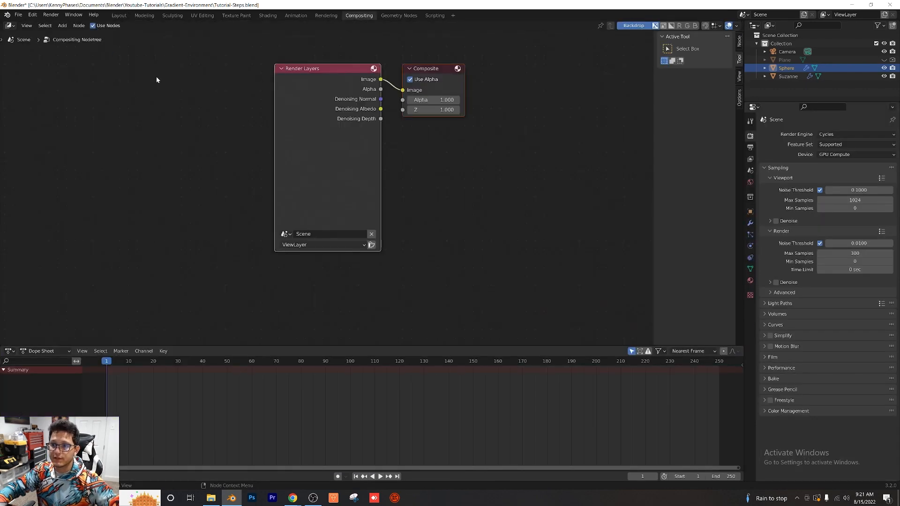
{"action": "type", "text": "de"}
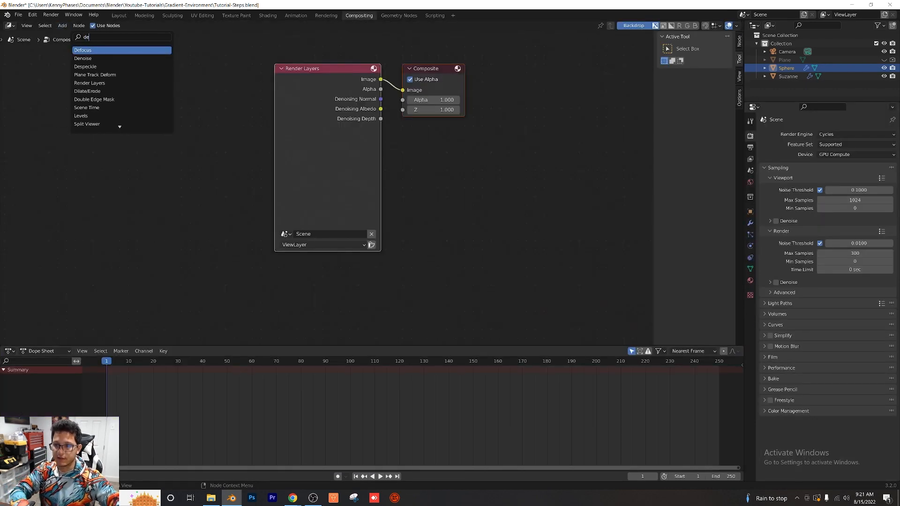
{"action": "left_click", "coordinate": [82, 58]}
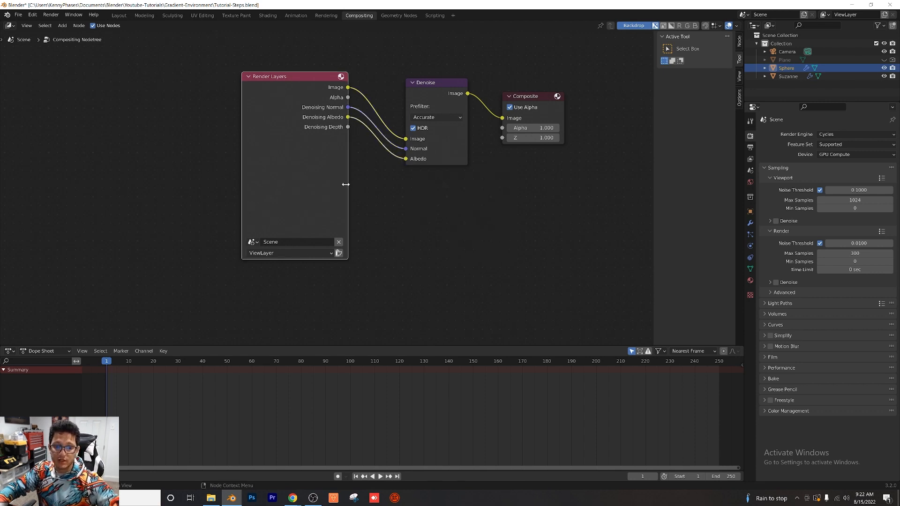
{"action": "left_click", "coordinate": [51, 14]}
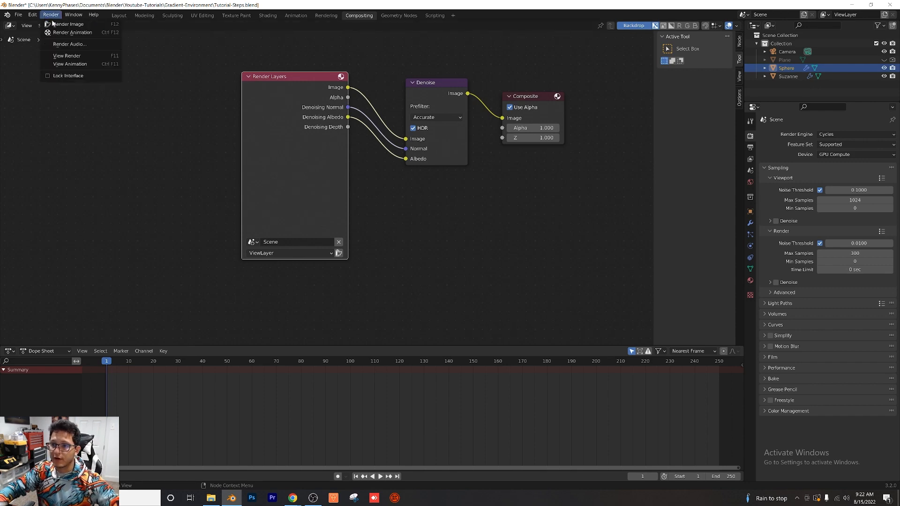
- Render the current frame as a denoised still image
{"action": "left_click", "coordinate": [66, 23]}
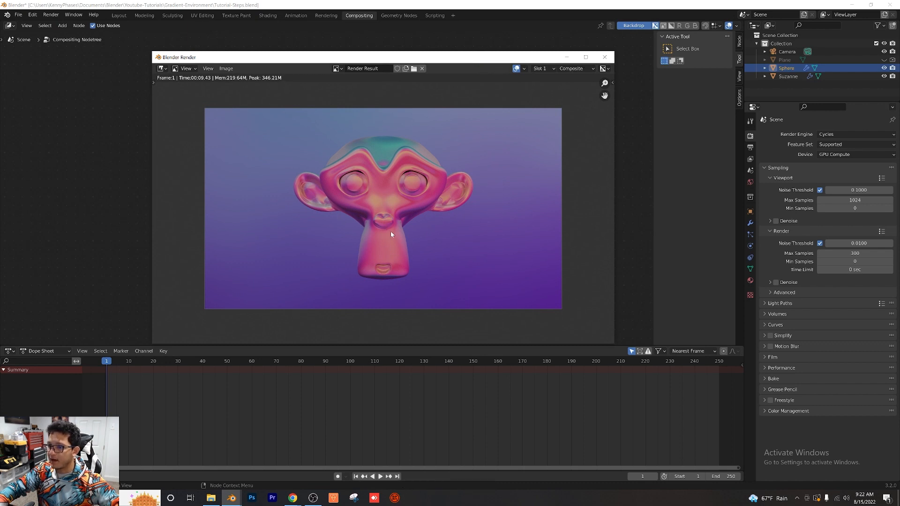
{"action": "mouse_move", "coordinate": [384, 231]}
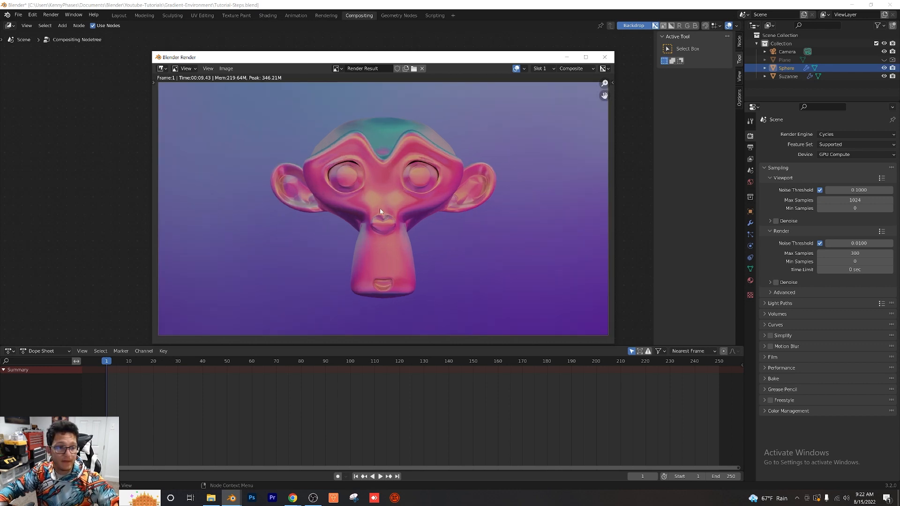
{"action": "mouse_move", "coordinate": [382, 203]}
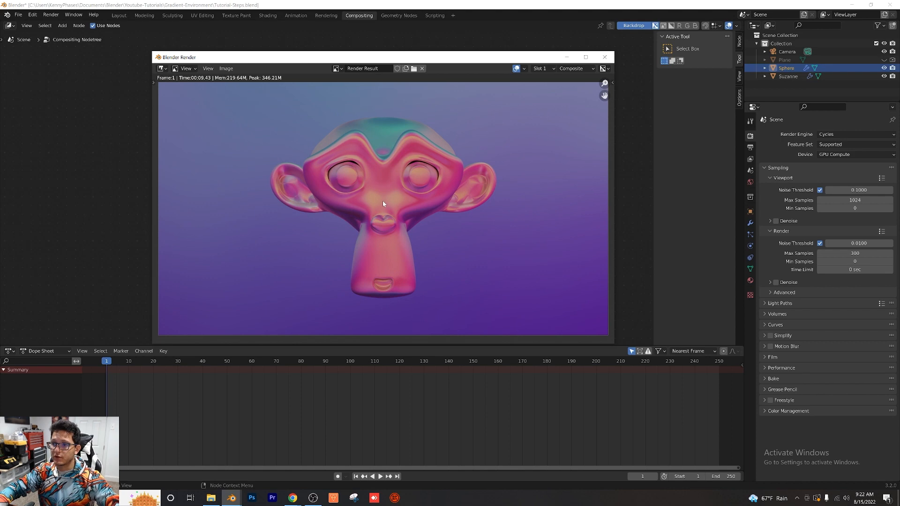
{"action": "mouse_move", "coordinate": [387, 206]}
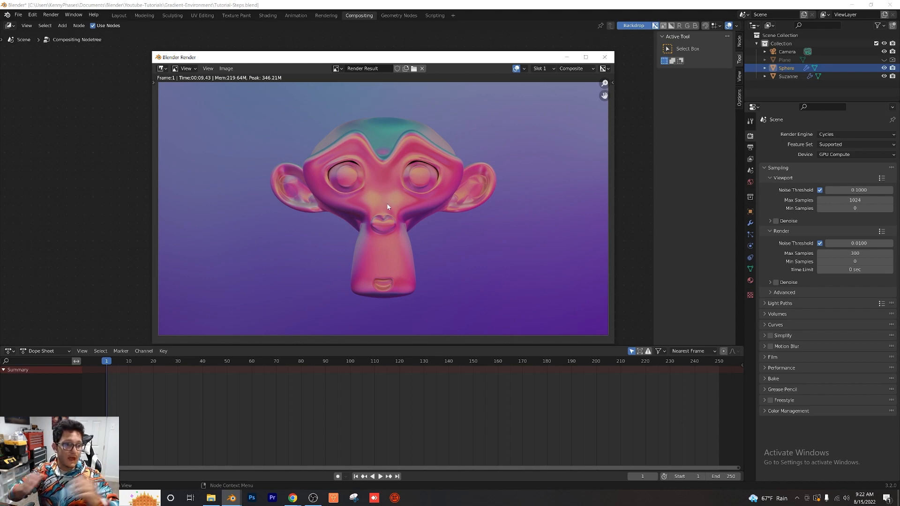
{"action": "mouse_move", "coordinate": [608, 65]}
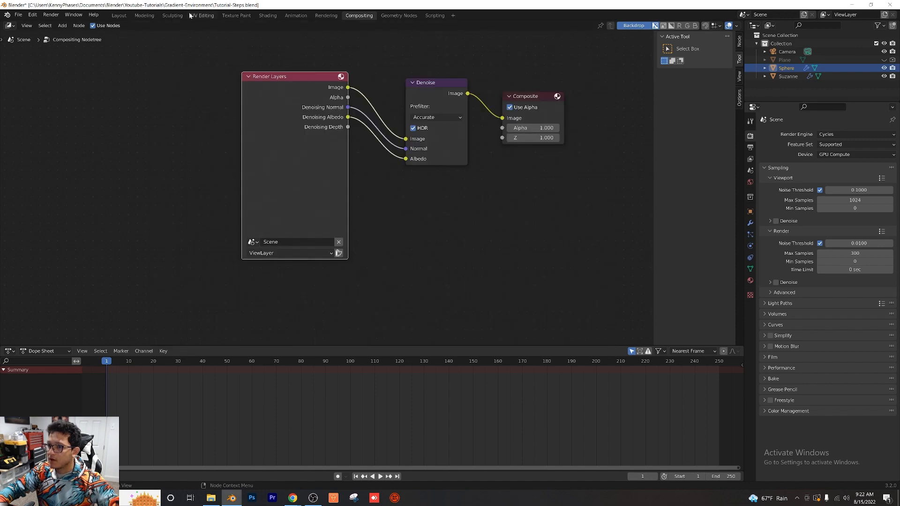
- Load the blue-toned DALL·E image as world background and expose its mapping rotation
{"action": "left_click", "coordinate": [119, 15]}
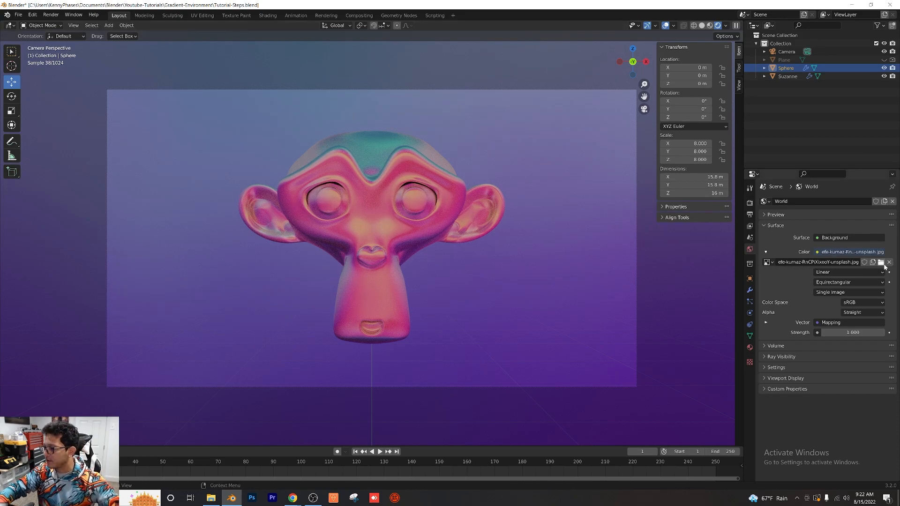
{"action": "left_click", "coordinate": [880, 262]}
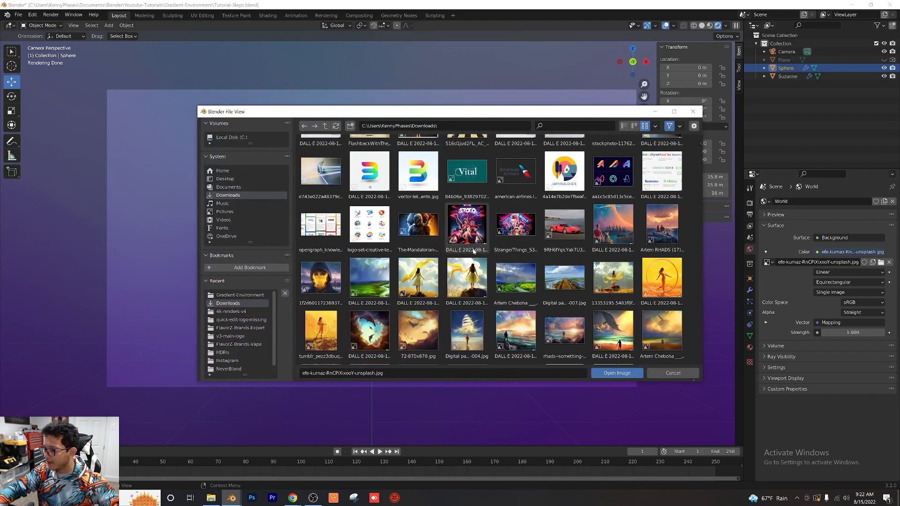
{"action": "left_click", "coordinate": [616, 373]}
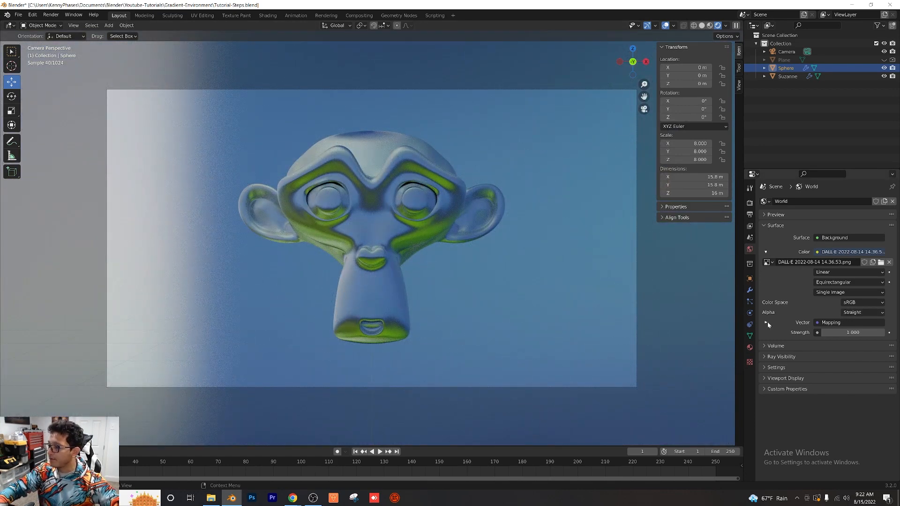
{"action": "left_click", "coordinate": [765, 322]}
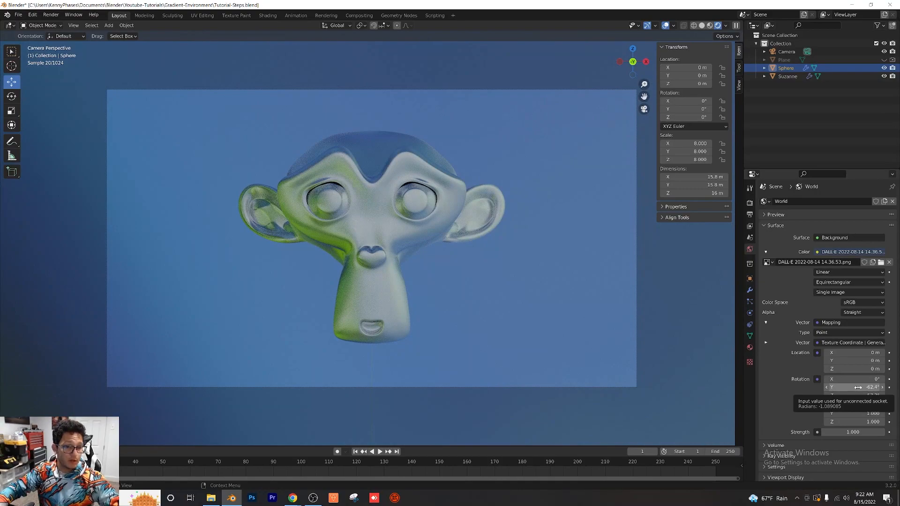
{"action": "left_click", "coordinate": [875, 262]}
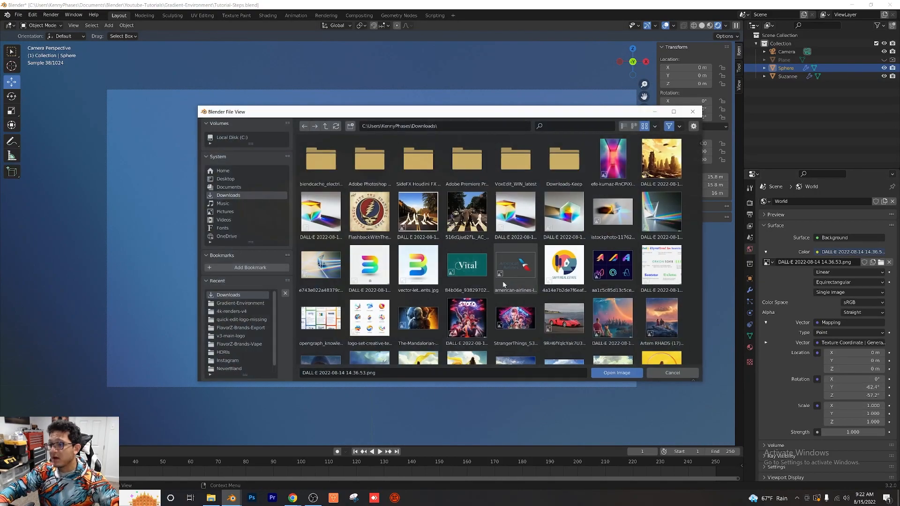
- Load the pinkish-red DALL·E image as the world environment
{"action": "scroll", "scroll_direction": "down", "scroll_amount": 3}
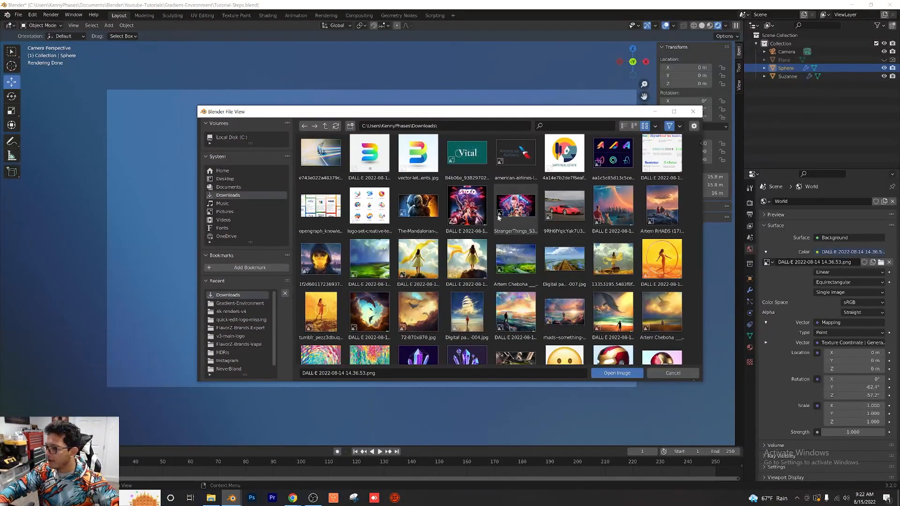
{"action": "left_click", "coordinate": [616, 373]}
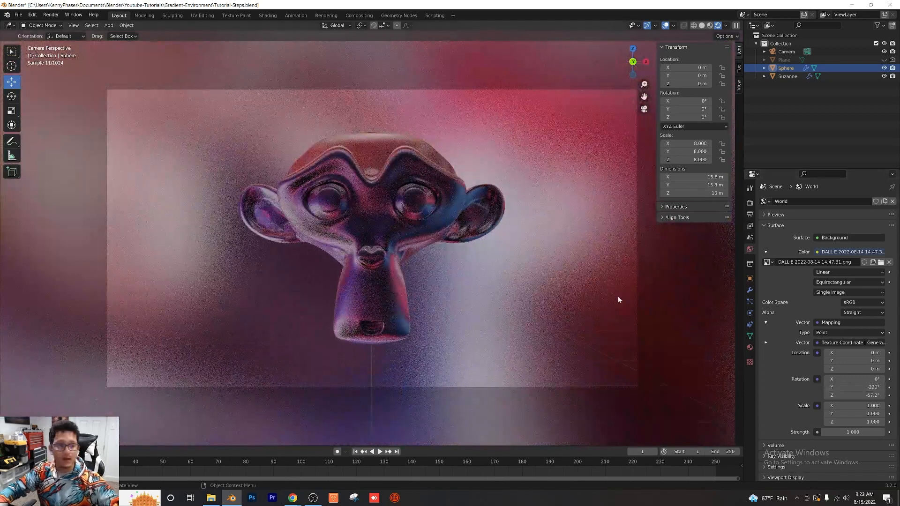
{"action": "mouse_move", "coordinate": [564, 281]}
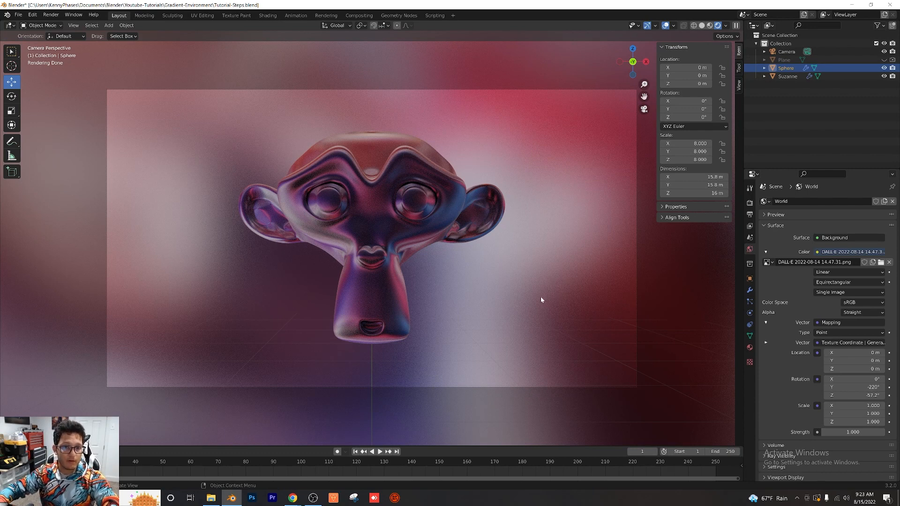
{"action": "mouse_move", "coordinate": [451, 277]}
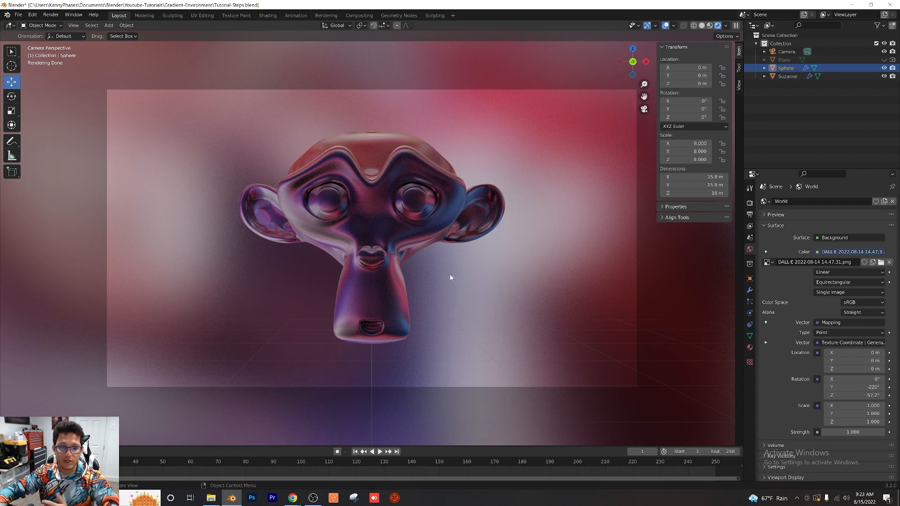
{"action": "mouse_move", "coordinate": [403, 261]}
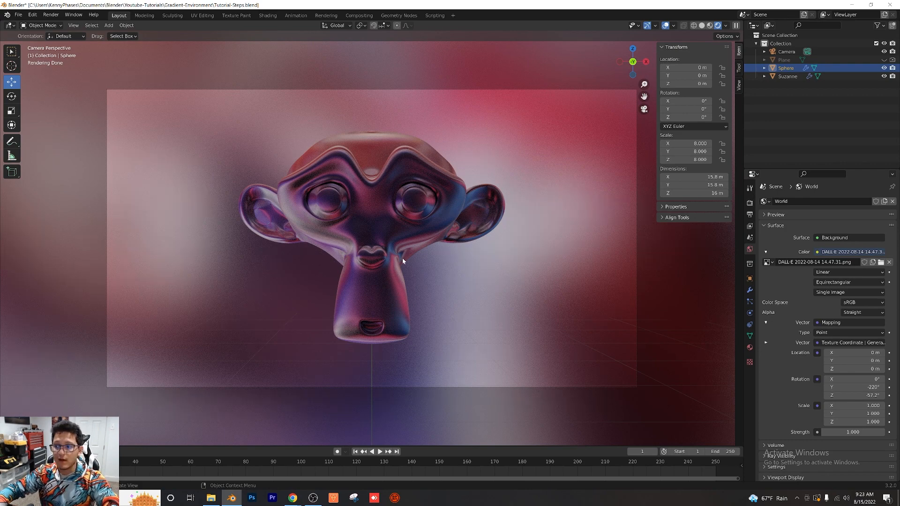